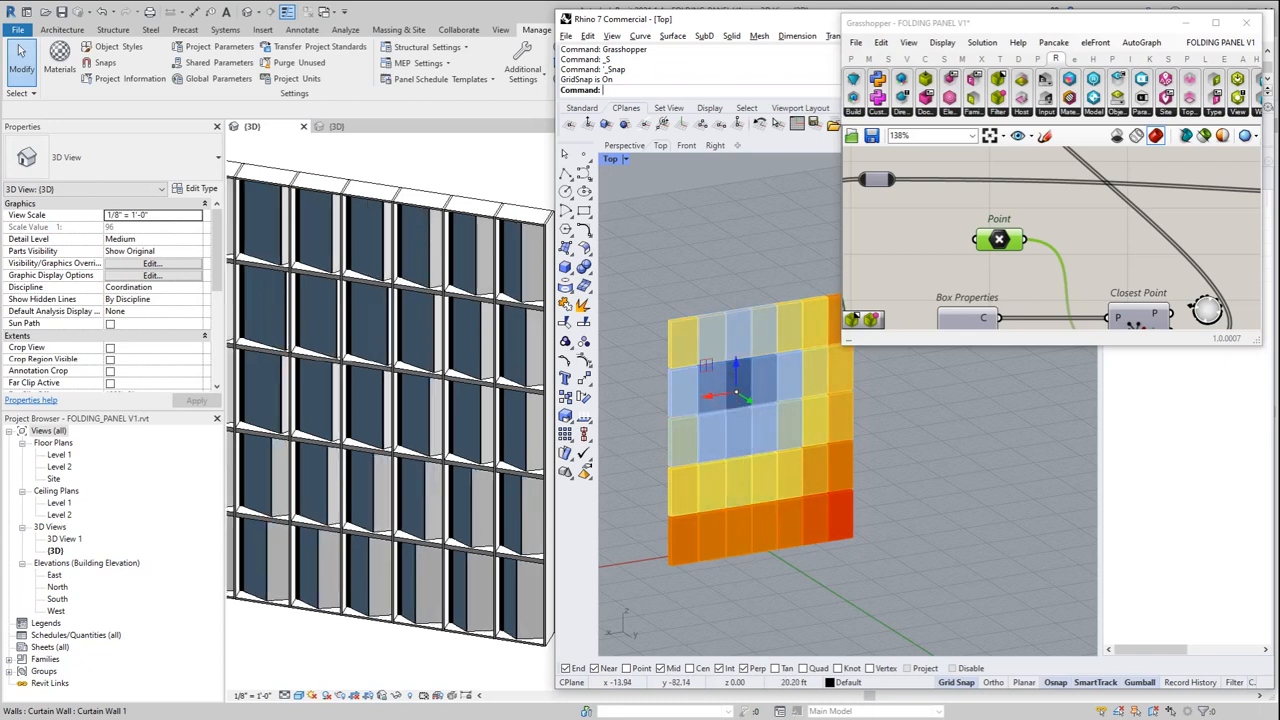
# Step: Open the folding panel family Family1.rfa in the Ref. Level floor plan
pyautogui.click(693, 252)
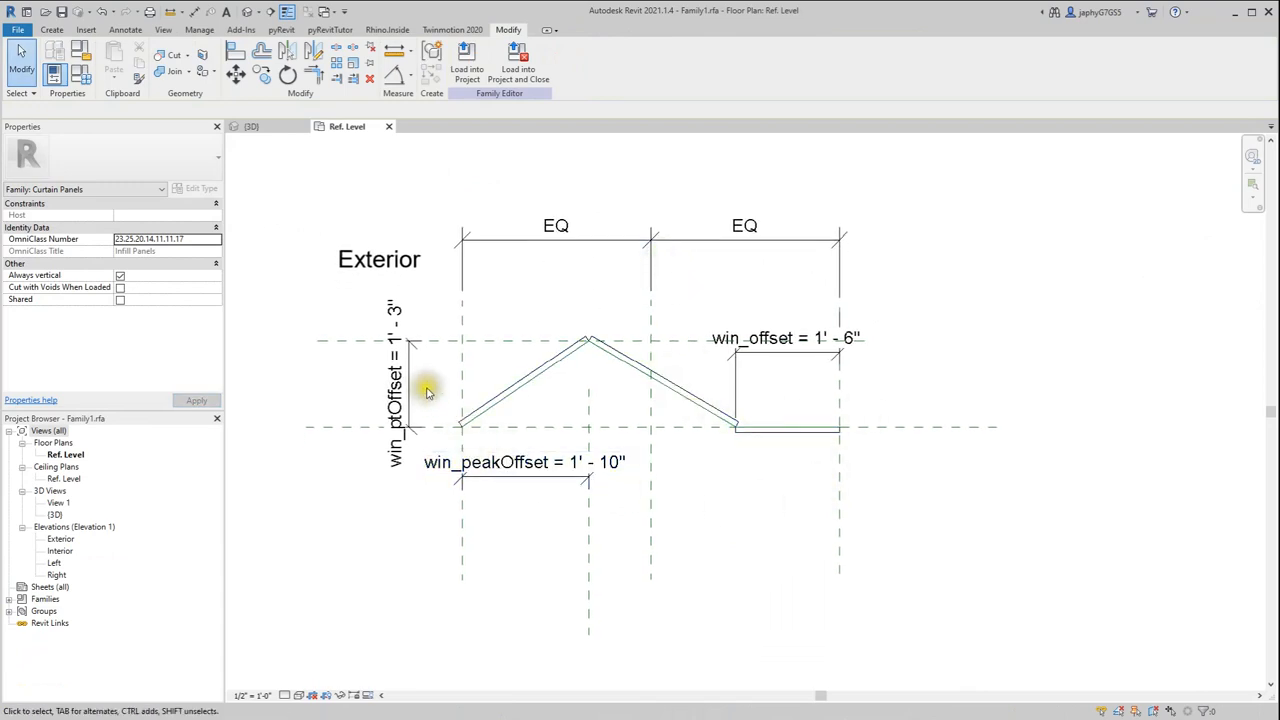
pyautogui.moveTo(448, 349)
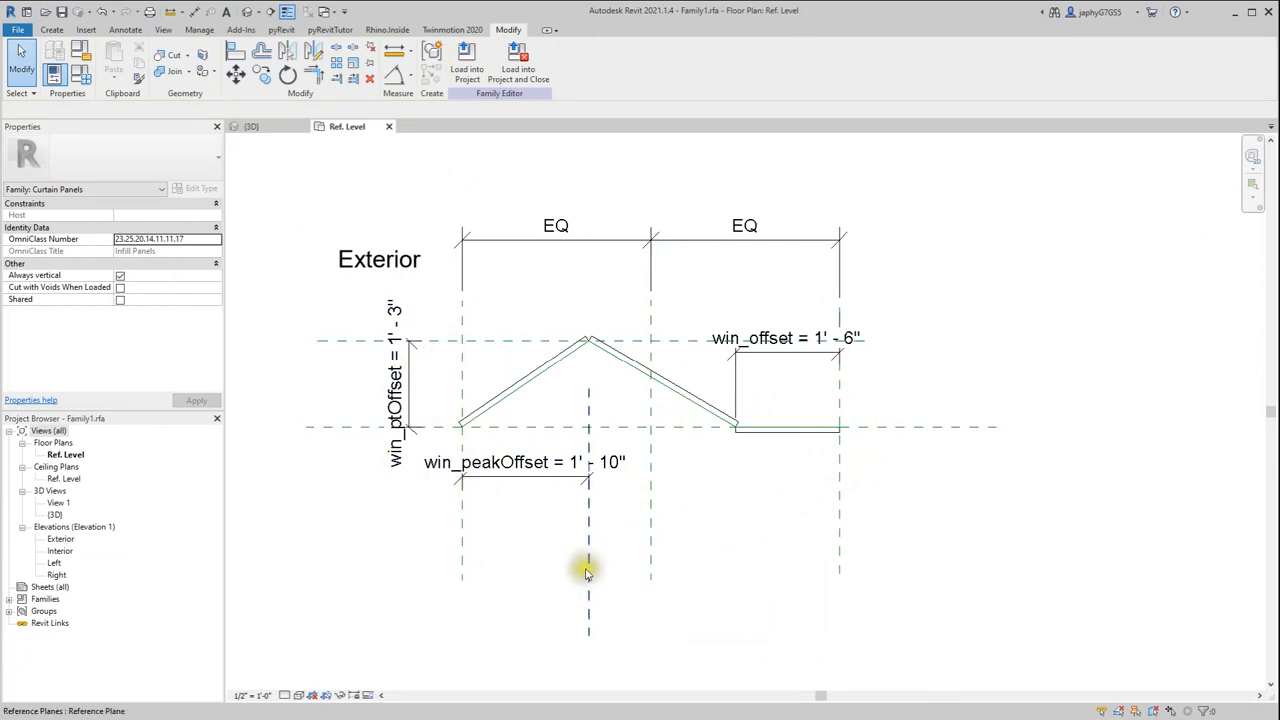
pyautogui.click(588, 570)
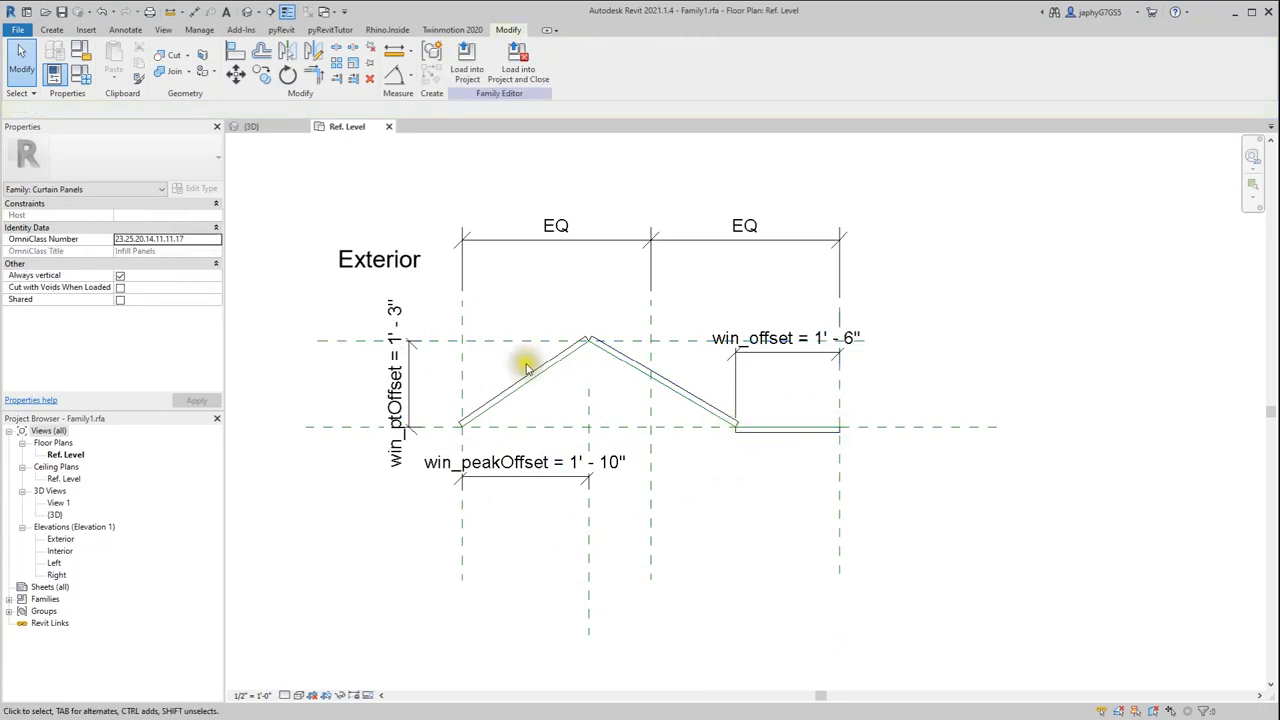
pyautogui.click(525, 370)
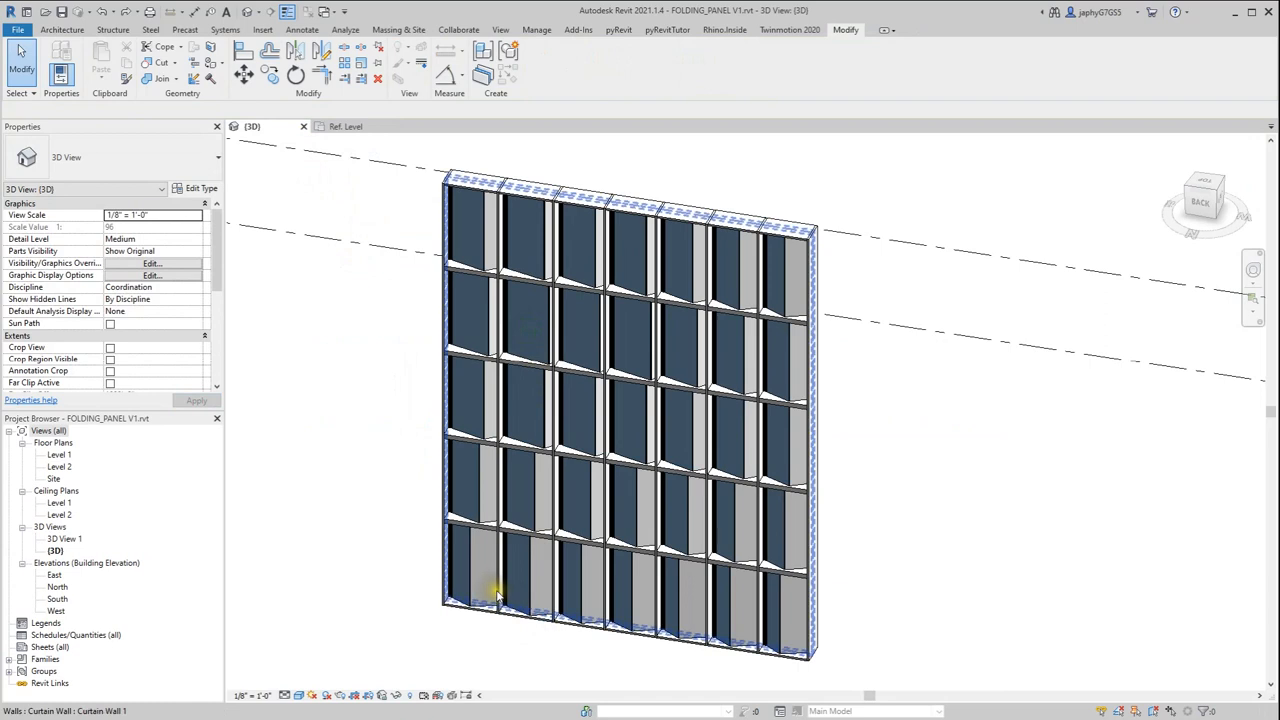
# Step: Select the existing folding curtain wall in the 3D view
pyautogui.click(498, 592)
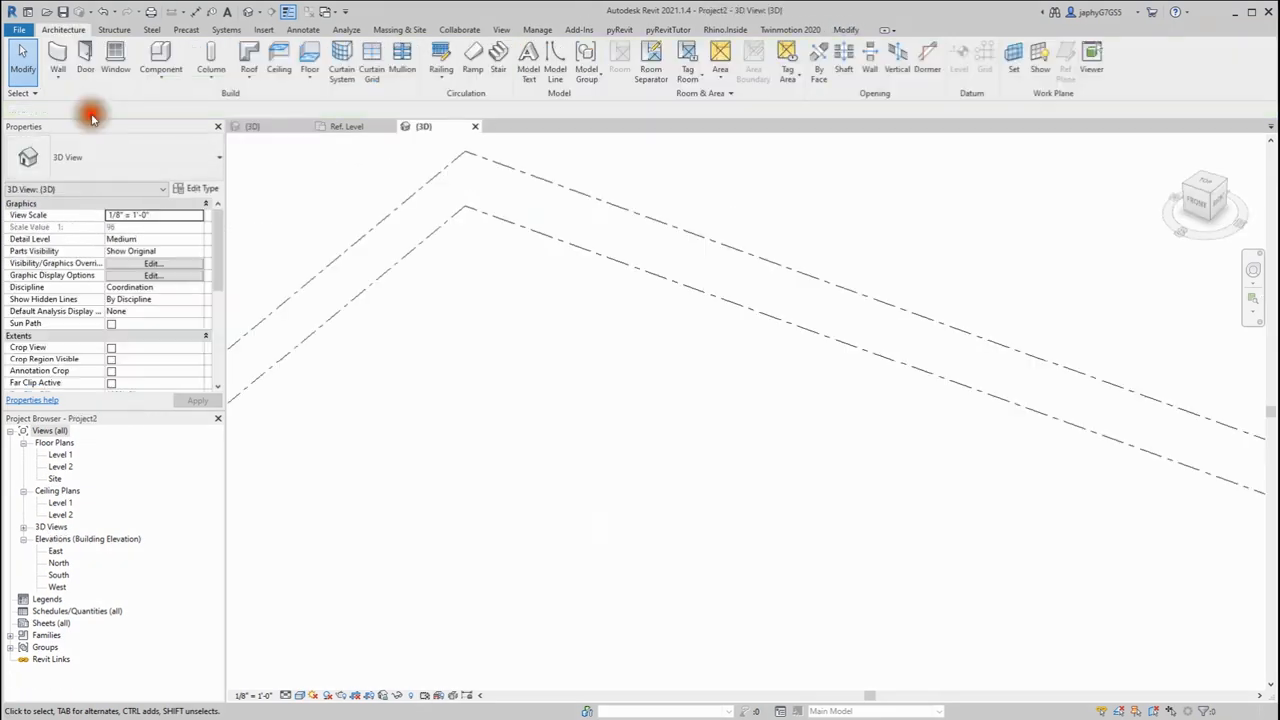
# Step: Draw a new wall using the Curtain Wall type
pyautogui.click(85, 58)
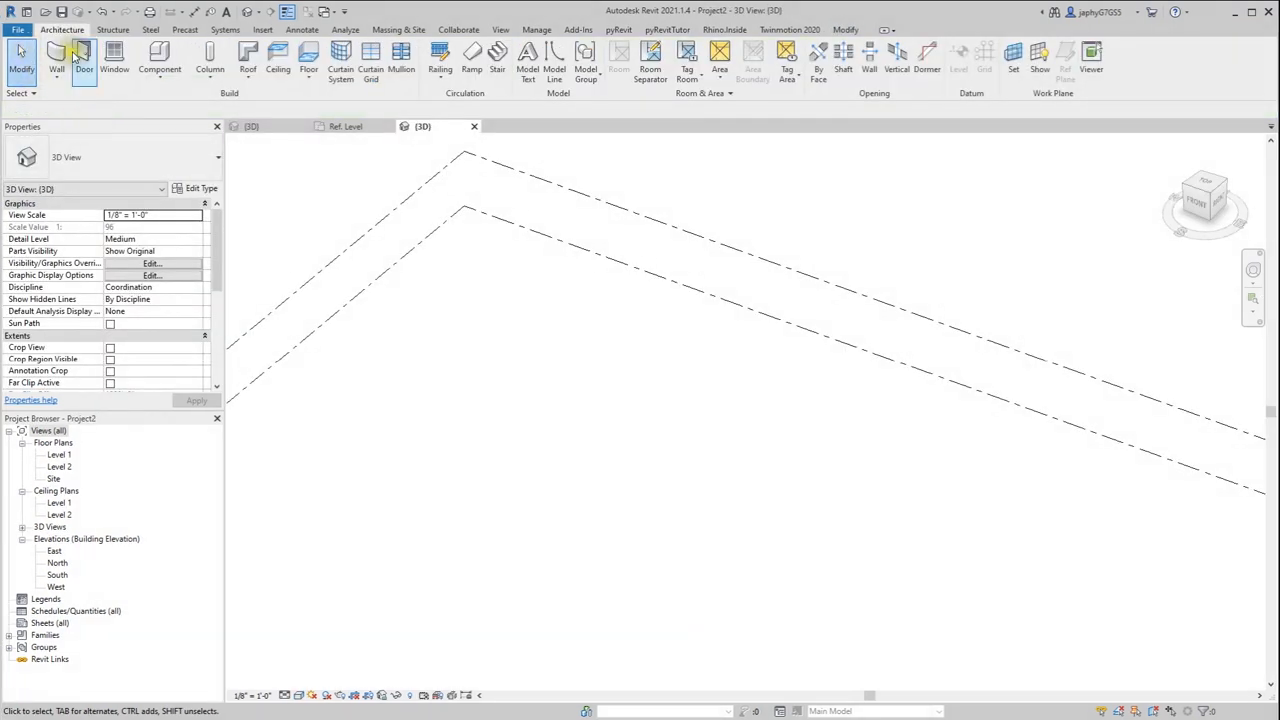
pyautogui.click(56, 60)
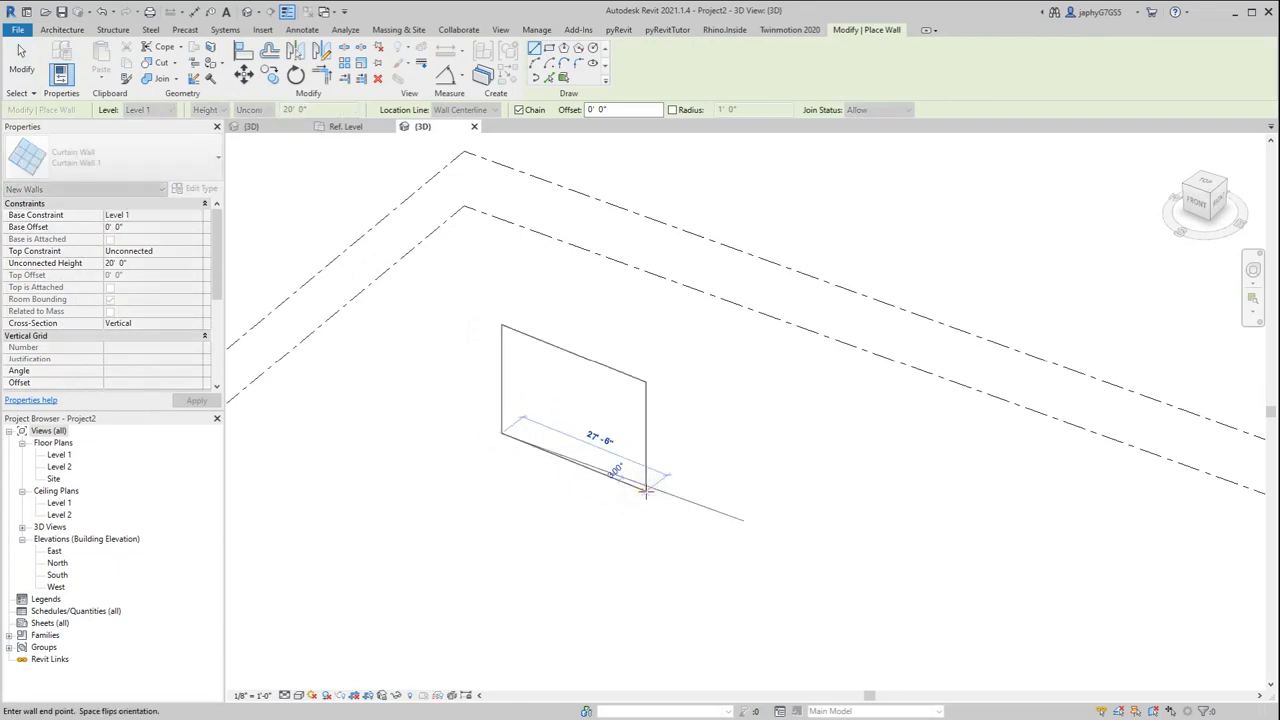
pyautogui.click(573, 465)
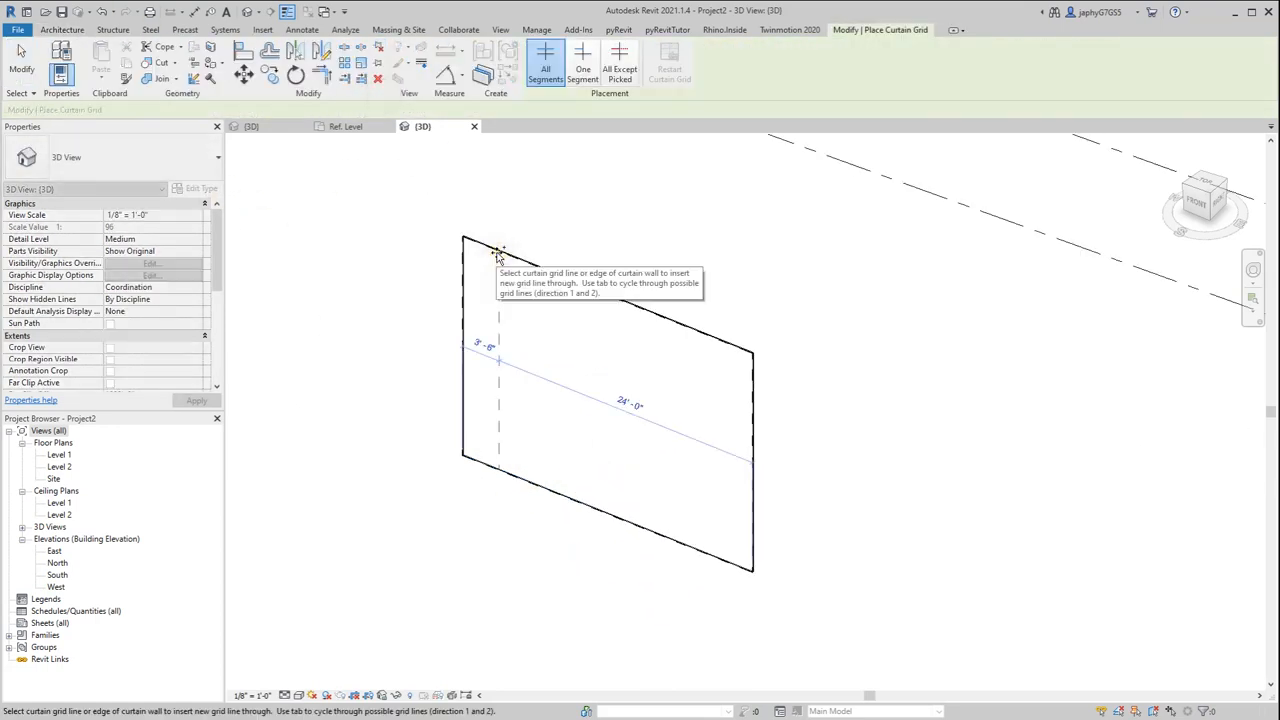
# Step: Add curtain grid lines across the wall: six vertical and two horizontal
pyautogui.click(563, 273)
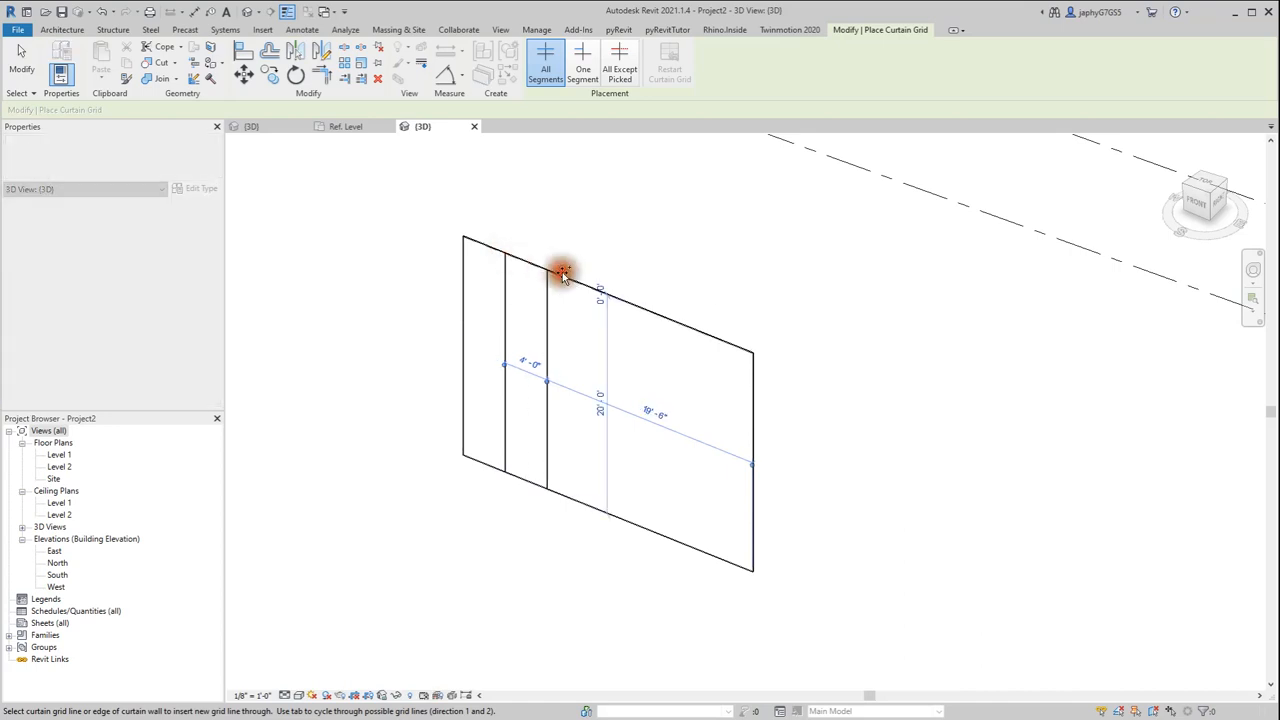
pyautogui.click(588, 290)
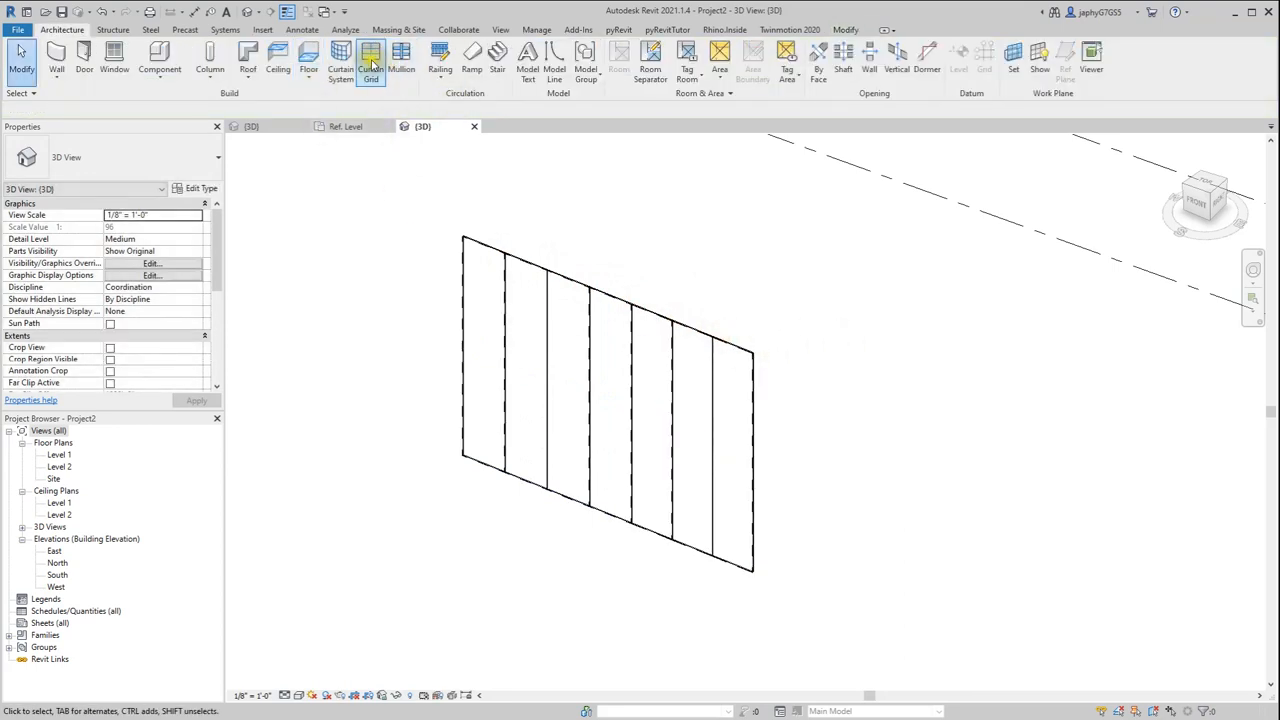
pyautogui.click(371, 60)
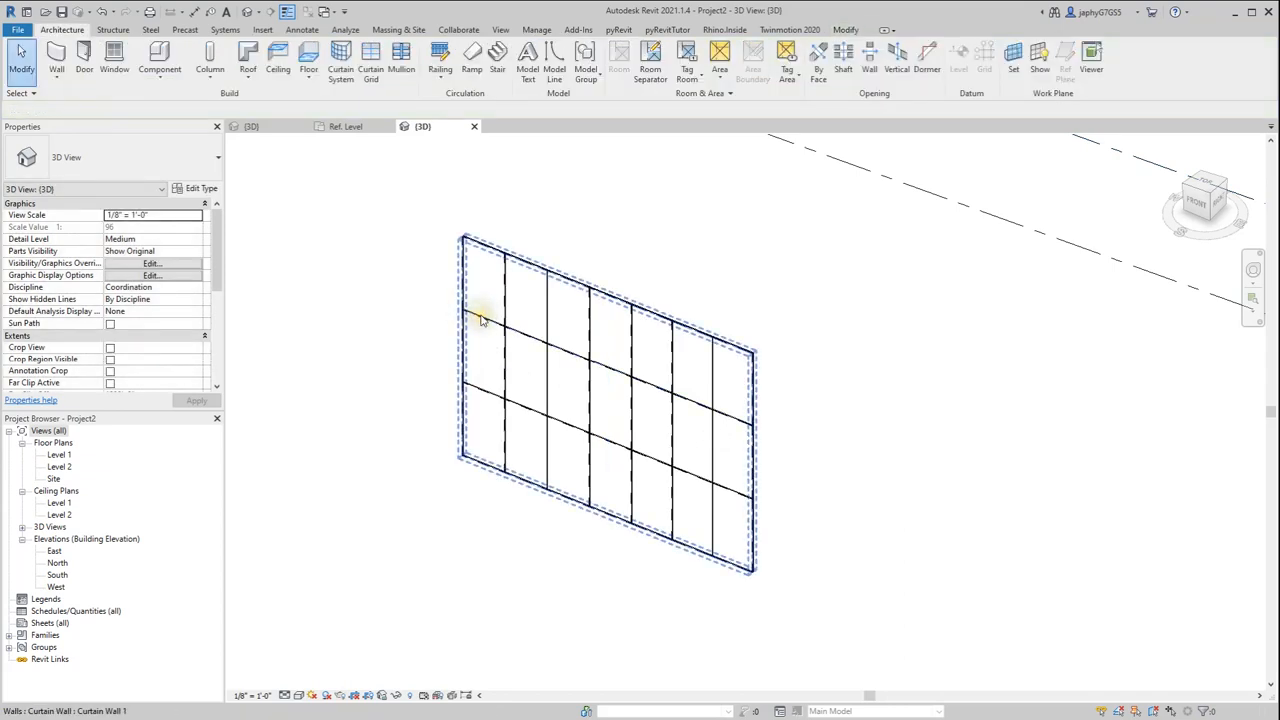
# Step: Select panels along the horizontal grid, swap them to Family1, and orbit the view
pyautogui.rightClick(483, 307)
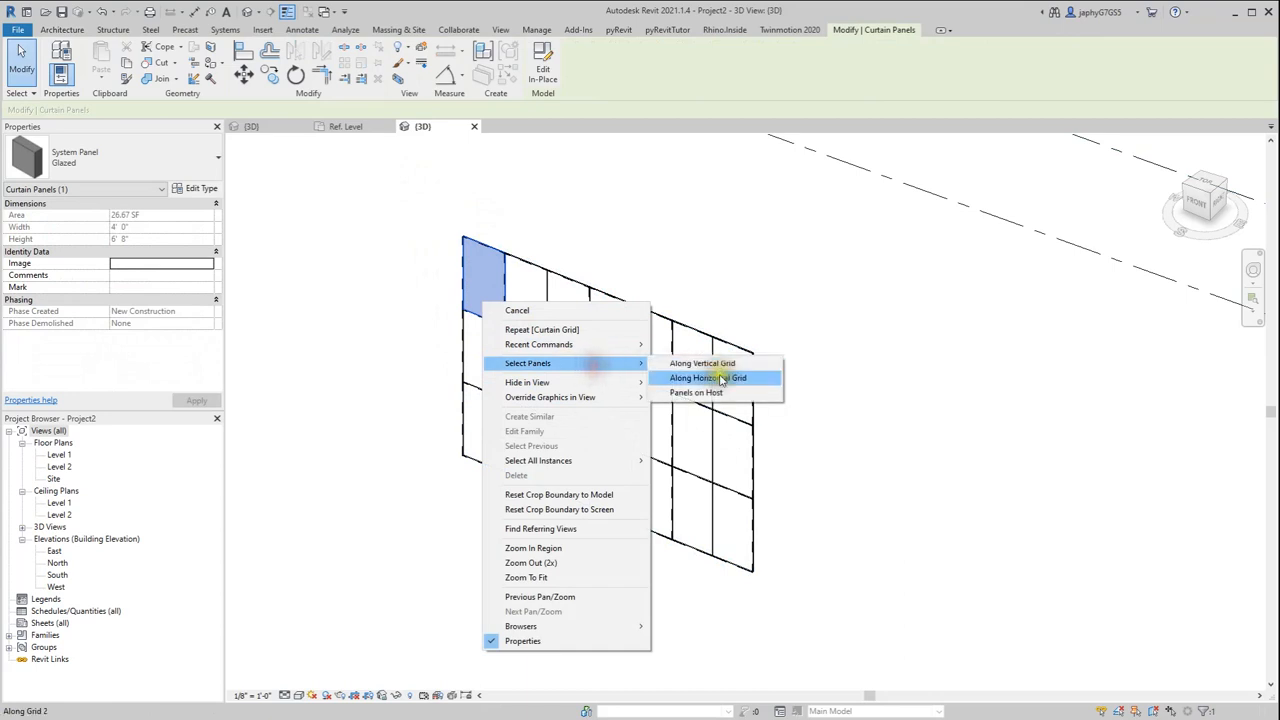
pyautogui.click(708, 377)
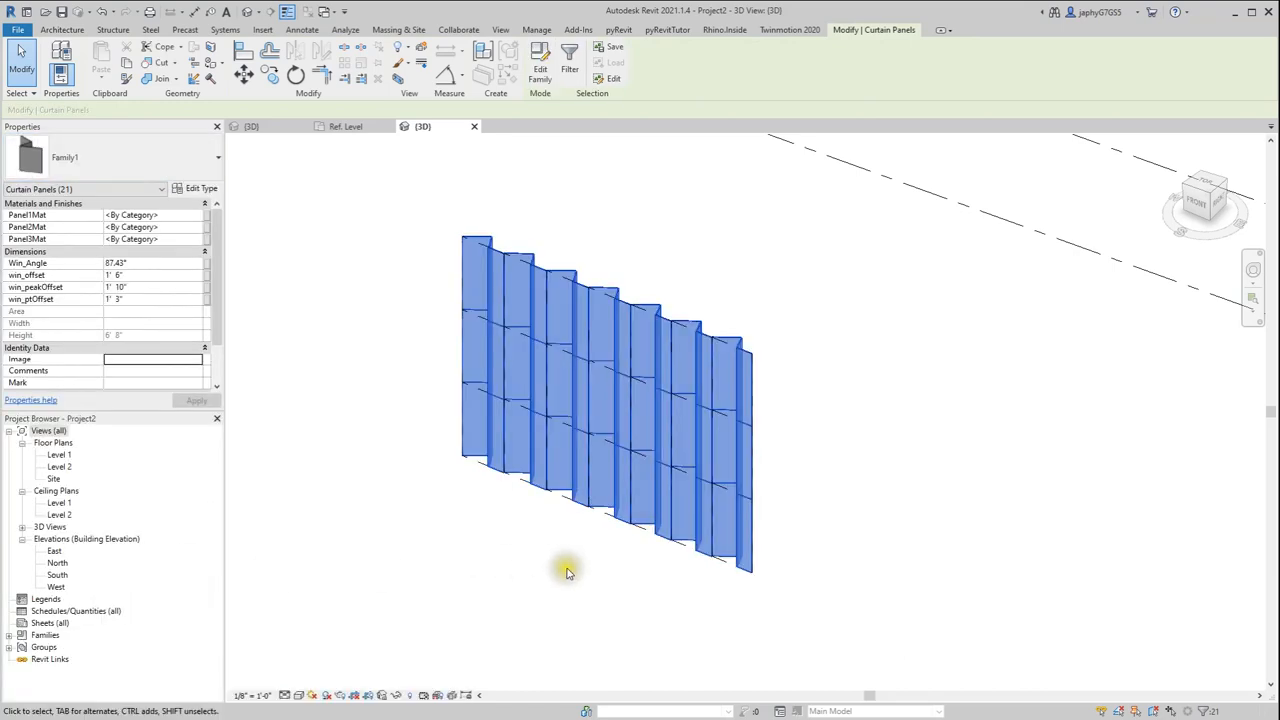
pyautogui.moveTo(567, 572); pyautogui.dragTo(280, 580)
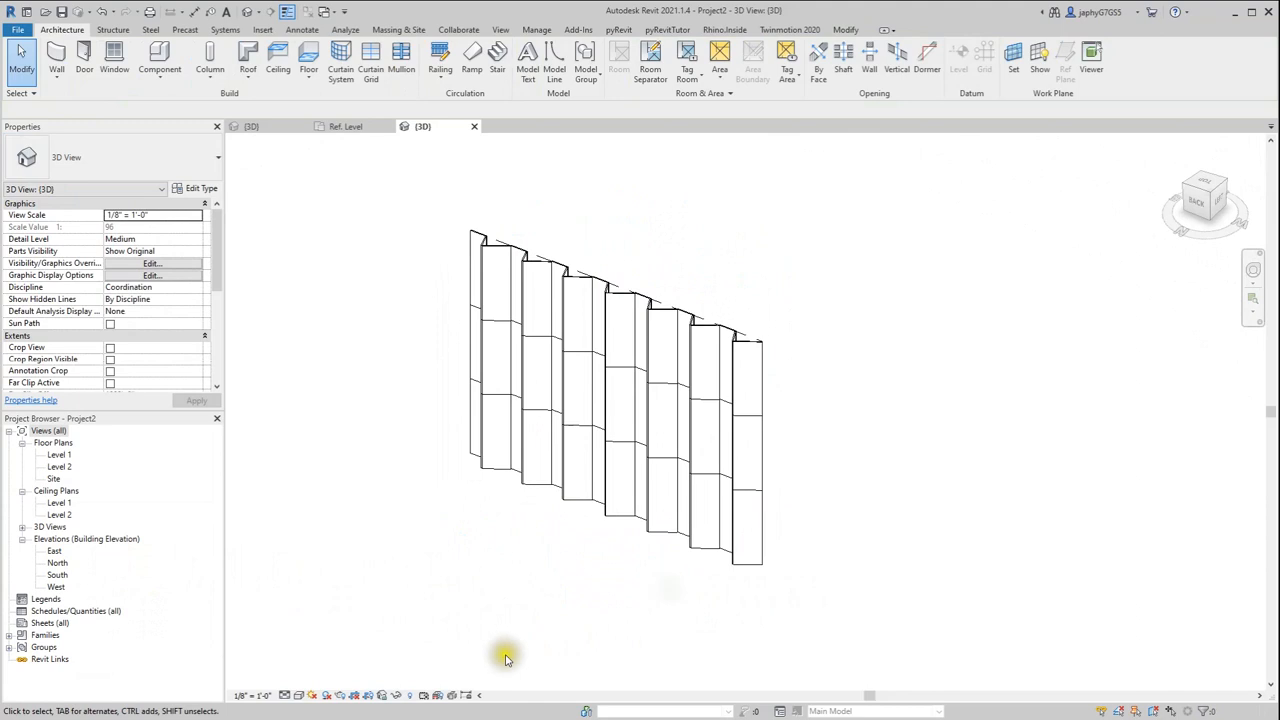
# Step: Switch the visual style to Realistic and orbit around the shaded pleated wall
pyautogui.click(299, 695)
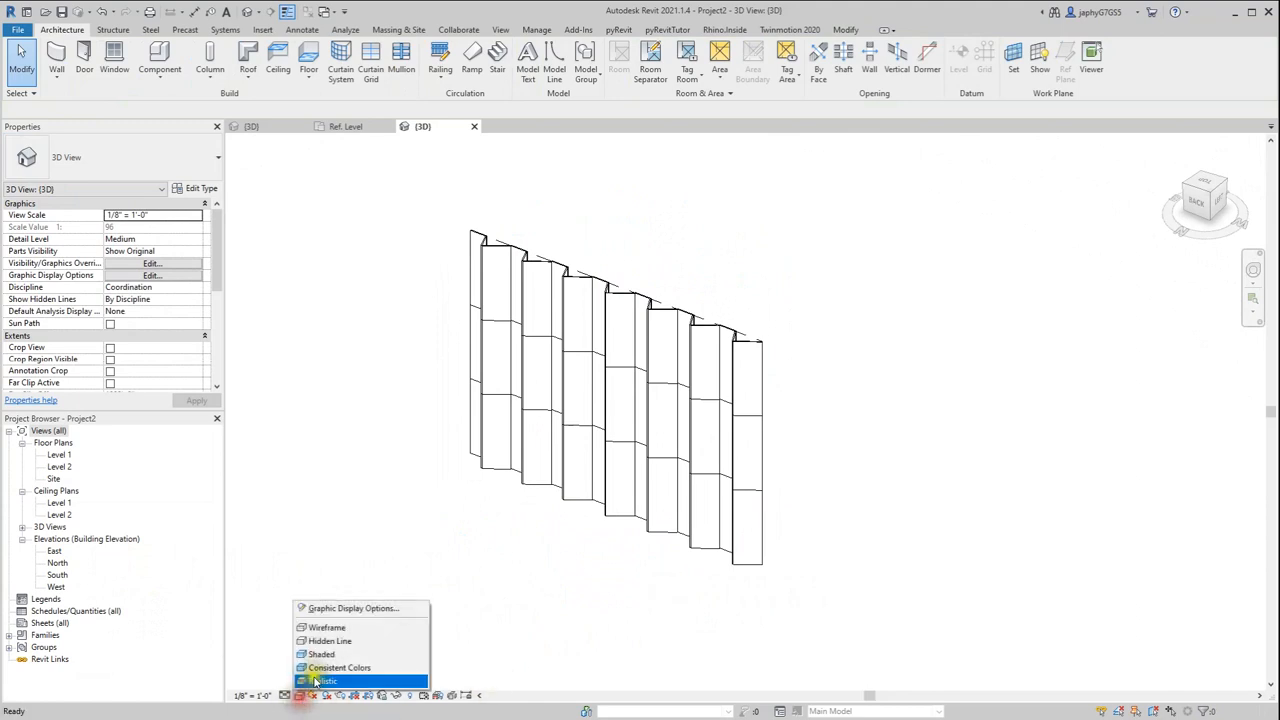
pyautogui.click(328, 680)
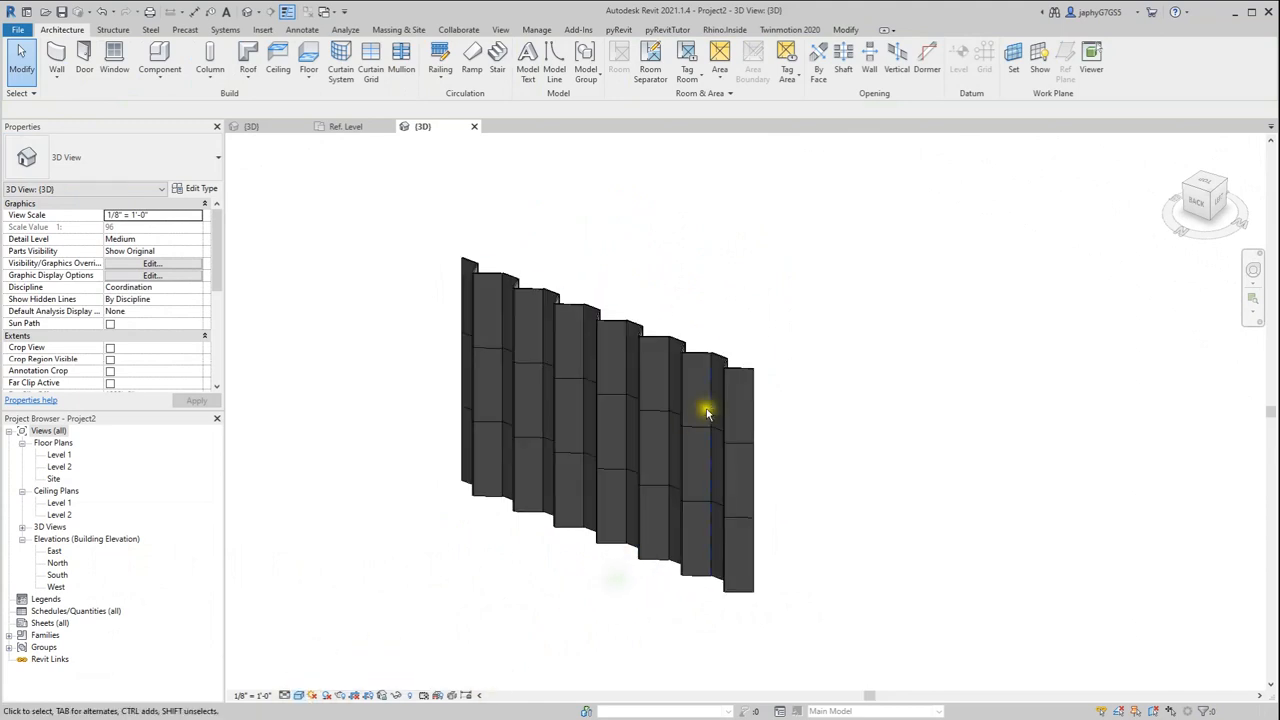
pyautogui.click(706, 412)
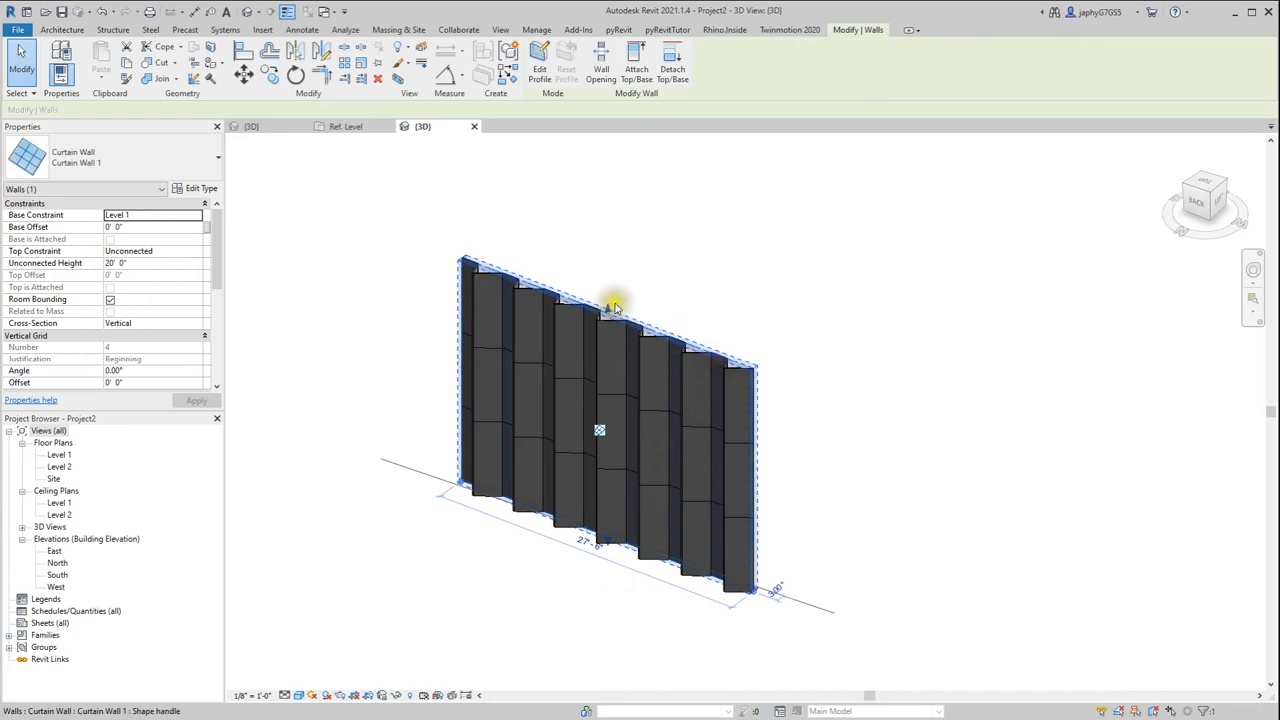
pyautogui.click(885, 398)
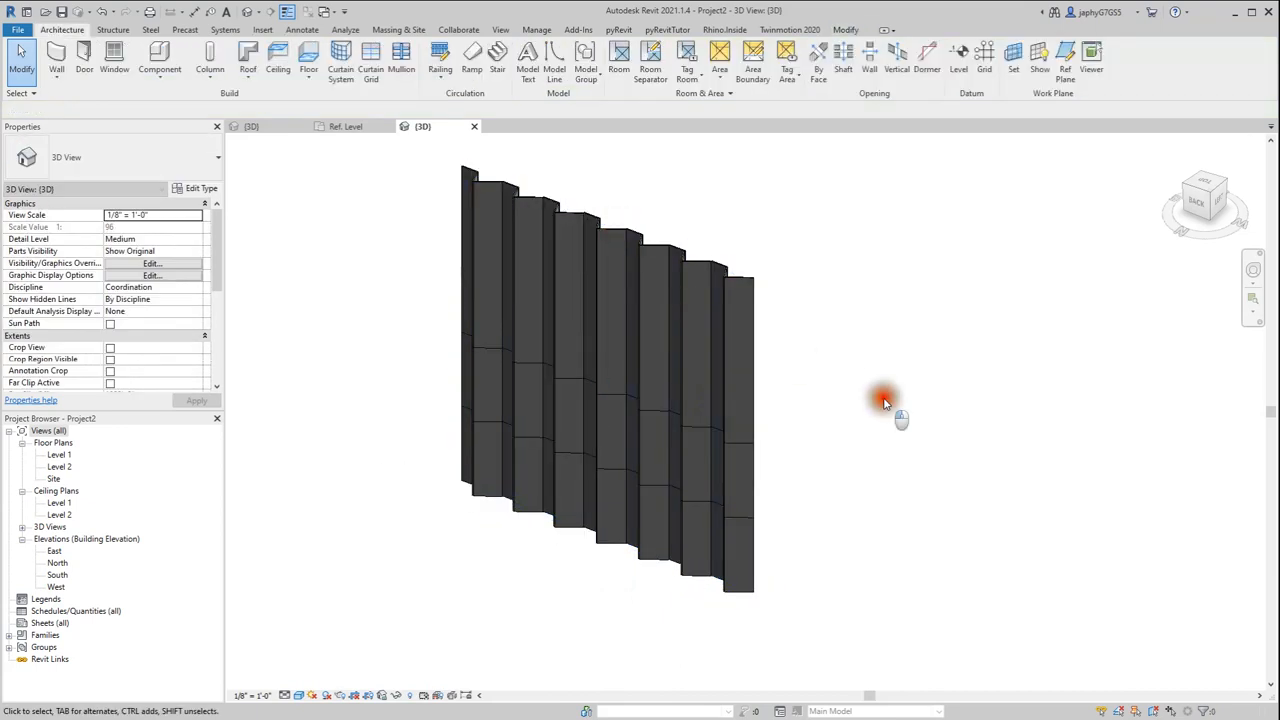
pyautogui.click(710, 435)
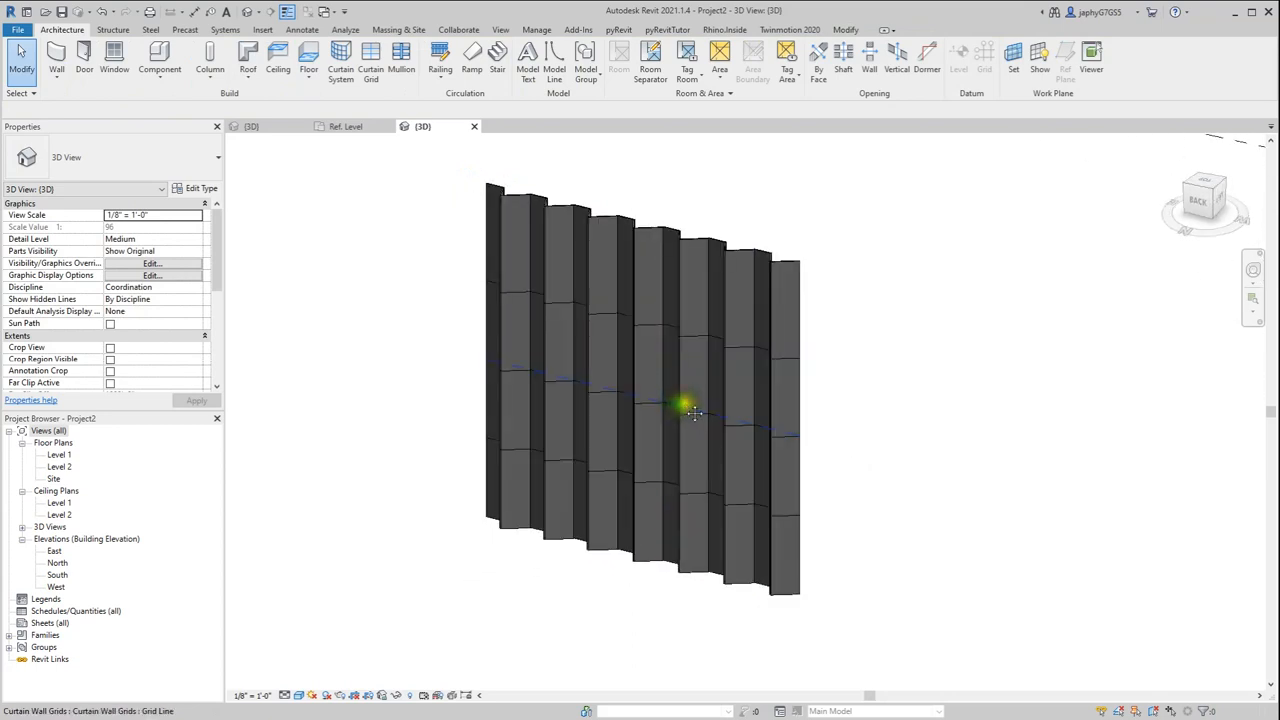
pyautogui.moveTo(690, 405); pyautogui.dragTo(683, 478)
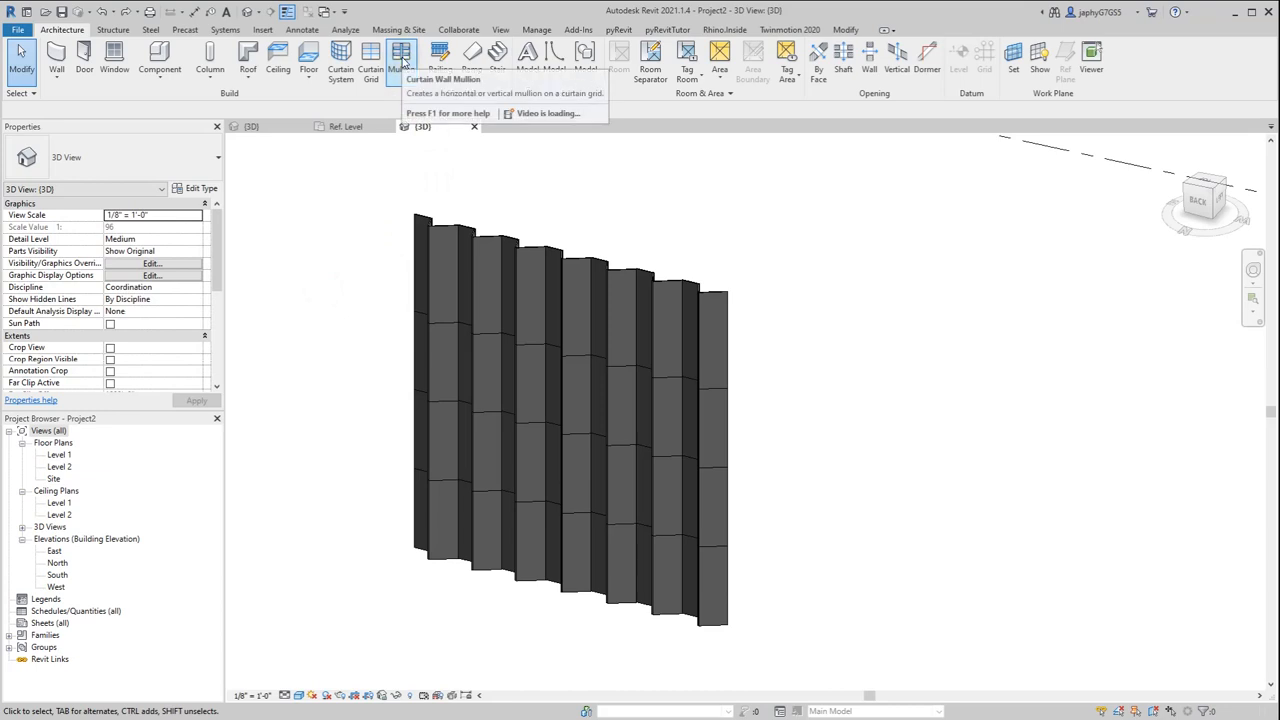
# Step: Place rectangular mullions on all grid lines, then select one mullion
pyautogui.click(401, 58)
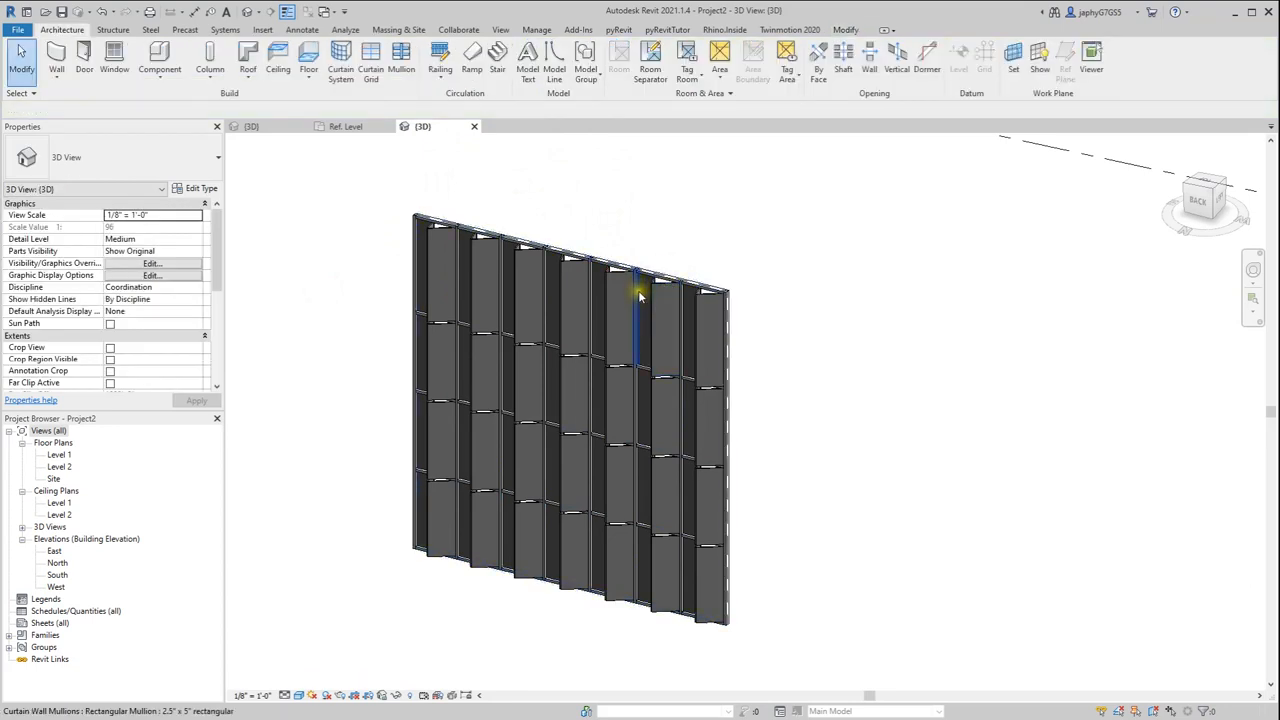
pyautogui.click(635, 320)
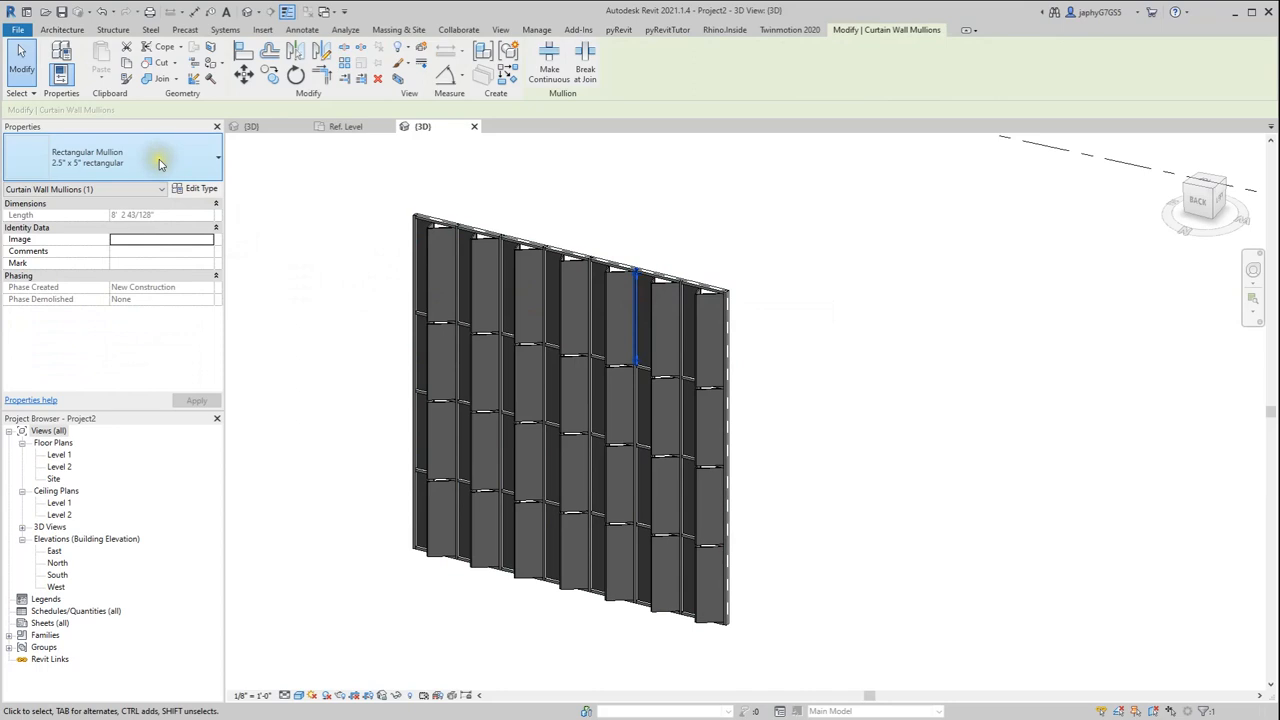
# Step: Set the Rectangular Mullion type Thickness to 2' 0" and apply
pyautogui.click(200, 188)
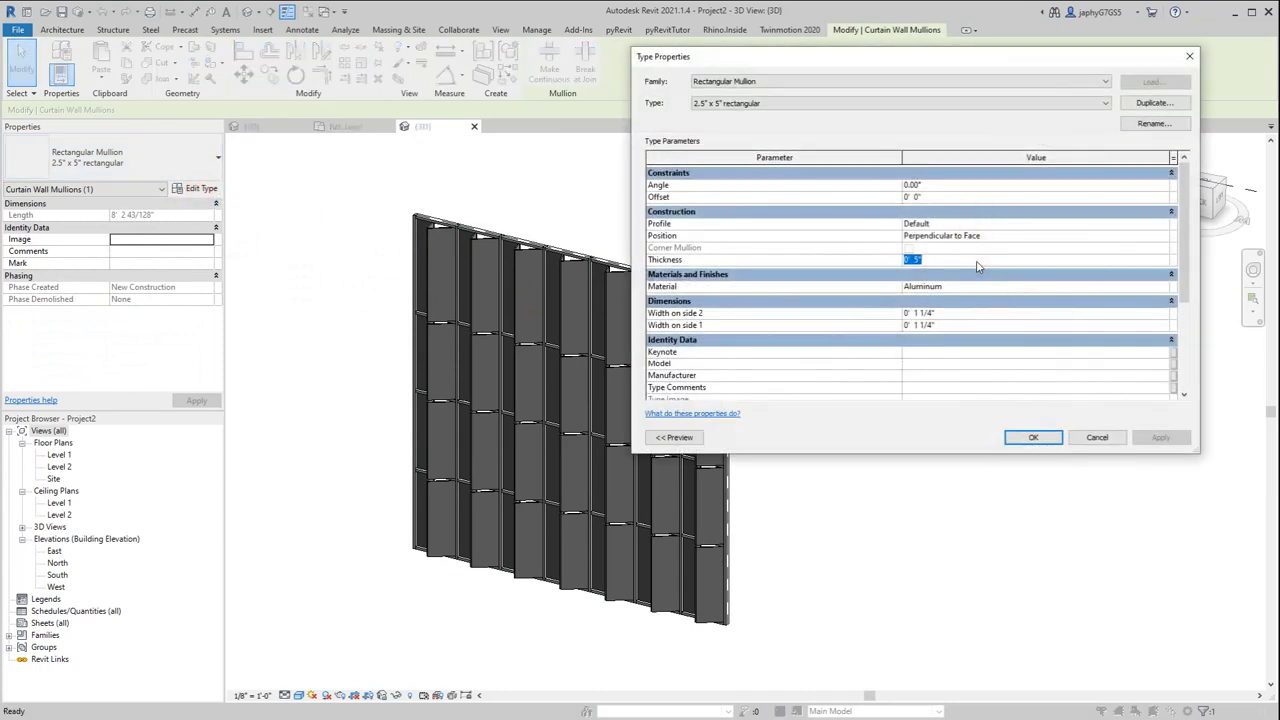
pyautogui.write('2')
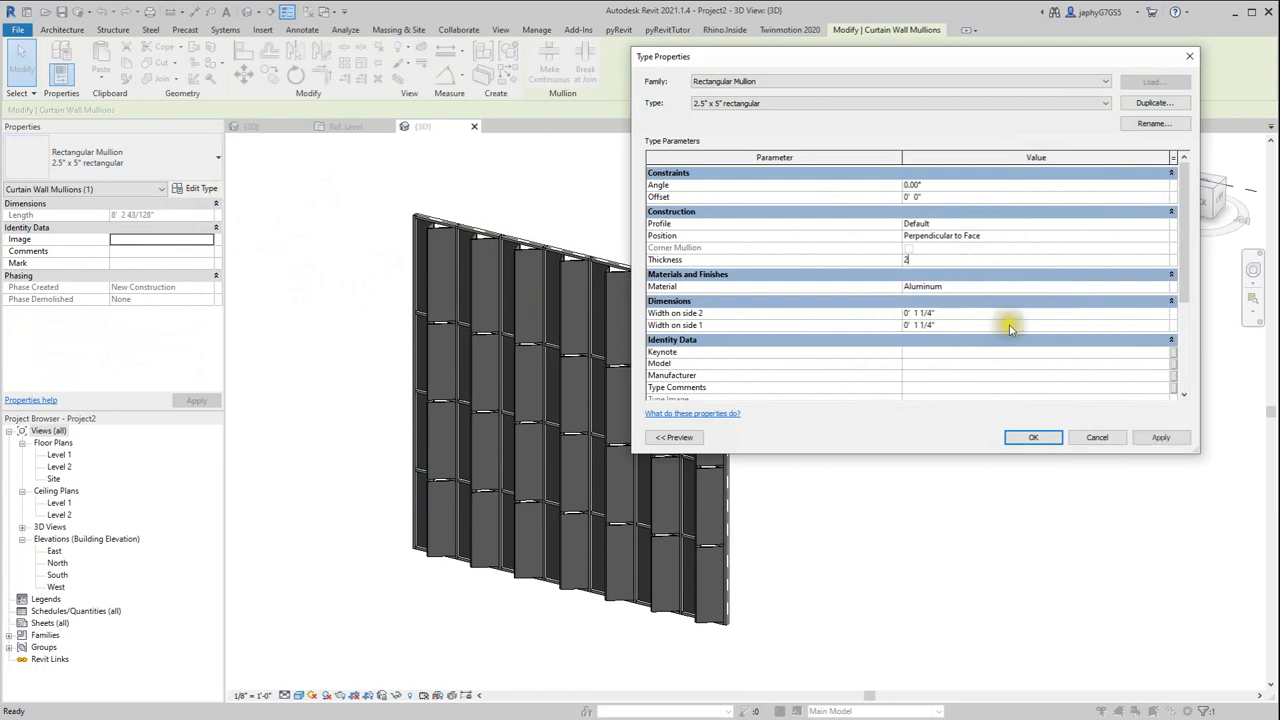
pyautogui.click(1160, 437)
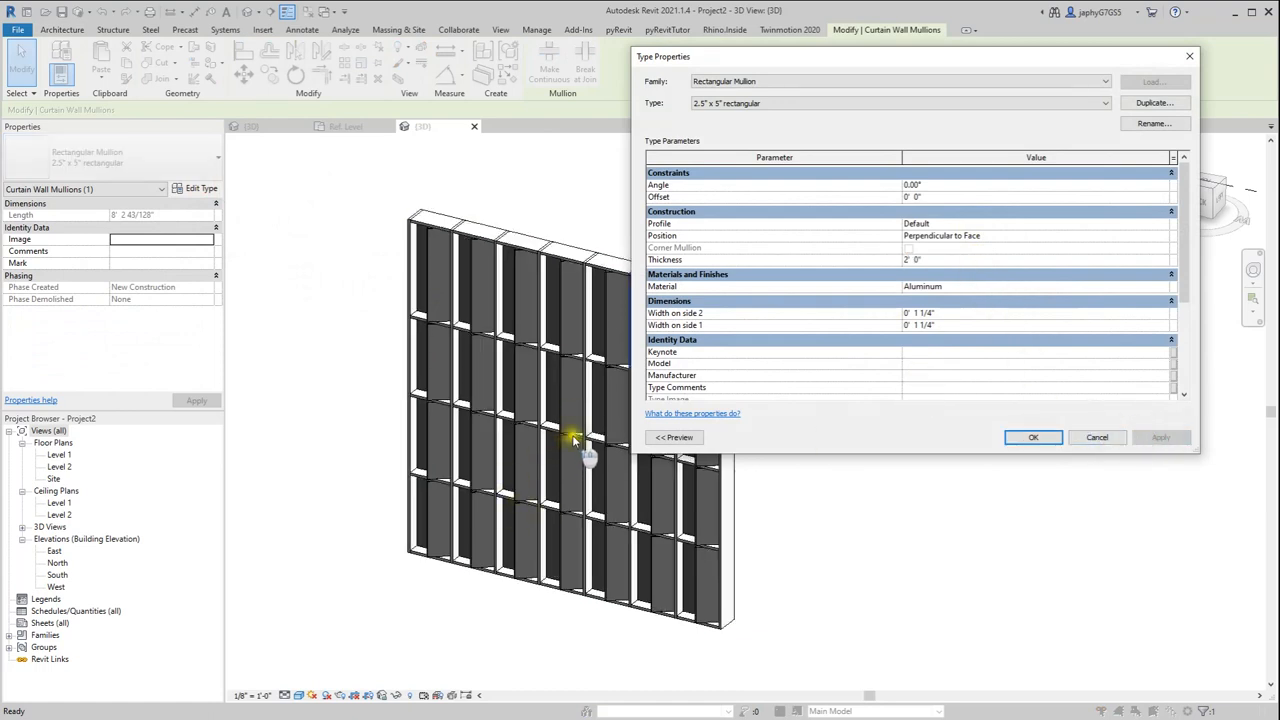
pyautogui.click(940, 260)
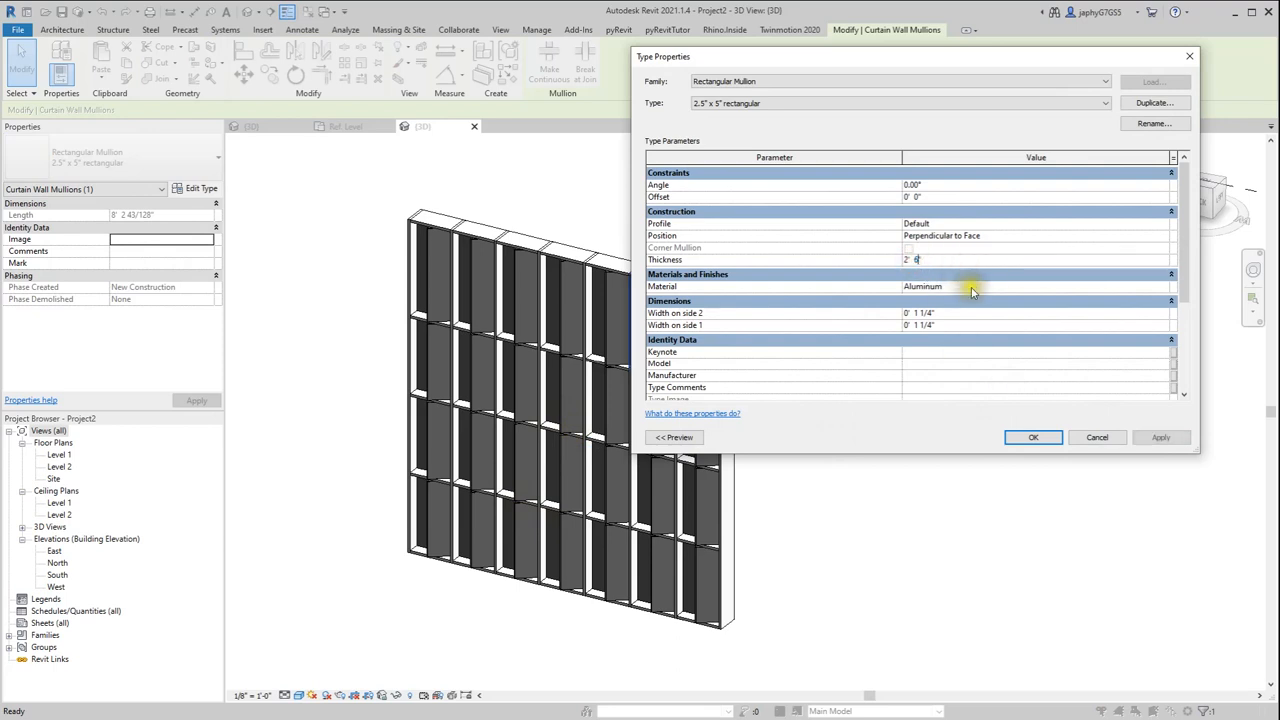
# Step: Select every mullion on the horizontal grid lines of the curtain wall
pyautogui.click(1033, 437)
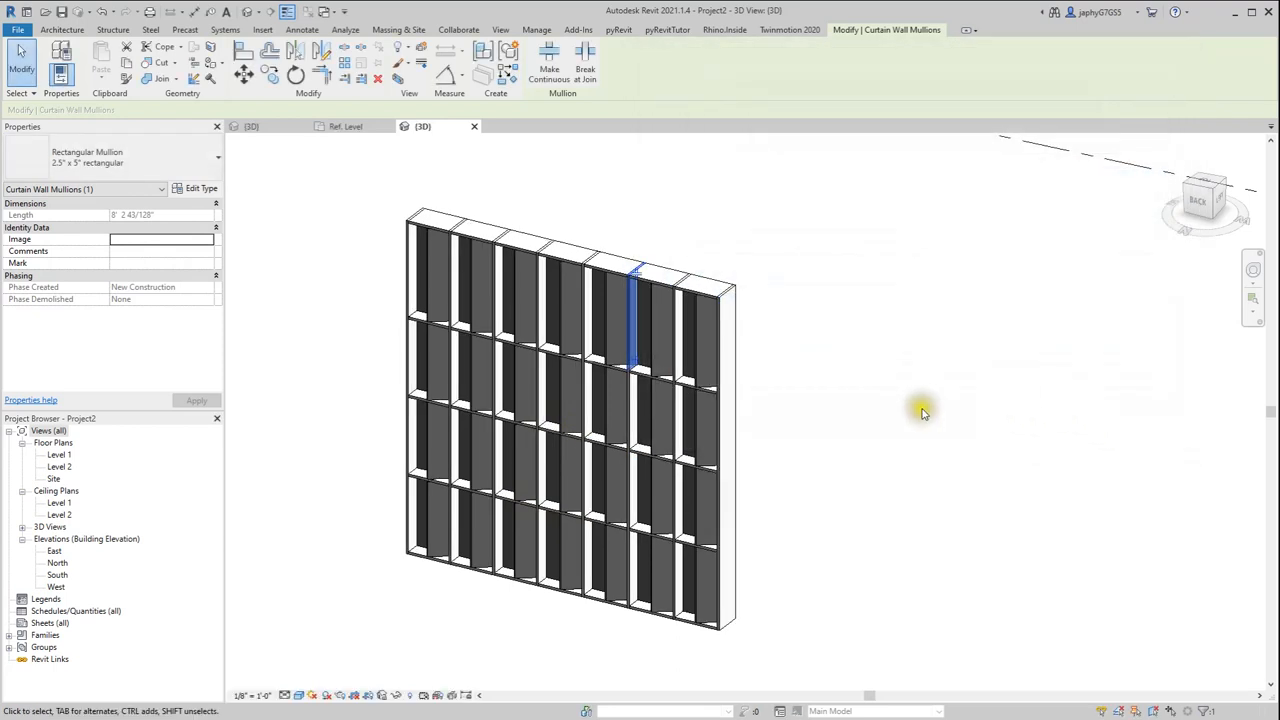
pyautogui.moveTo(920, 413); pyautogui.dragTo(760, 390)
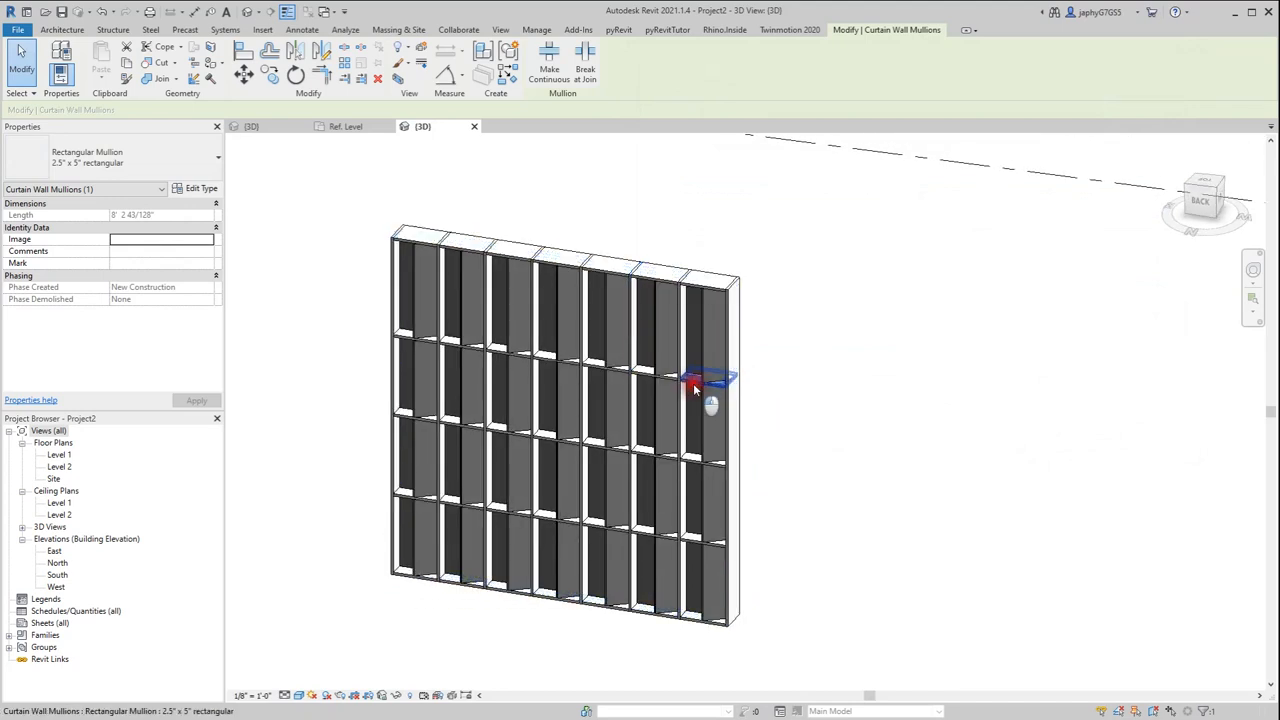
pyautogui.rightClick(700, 378)
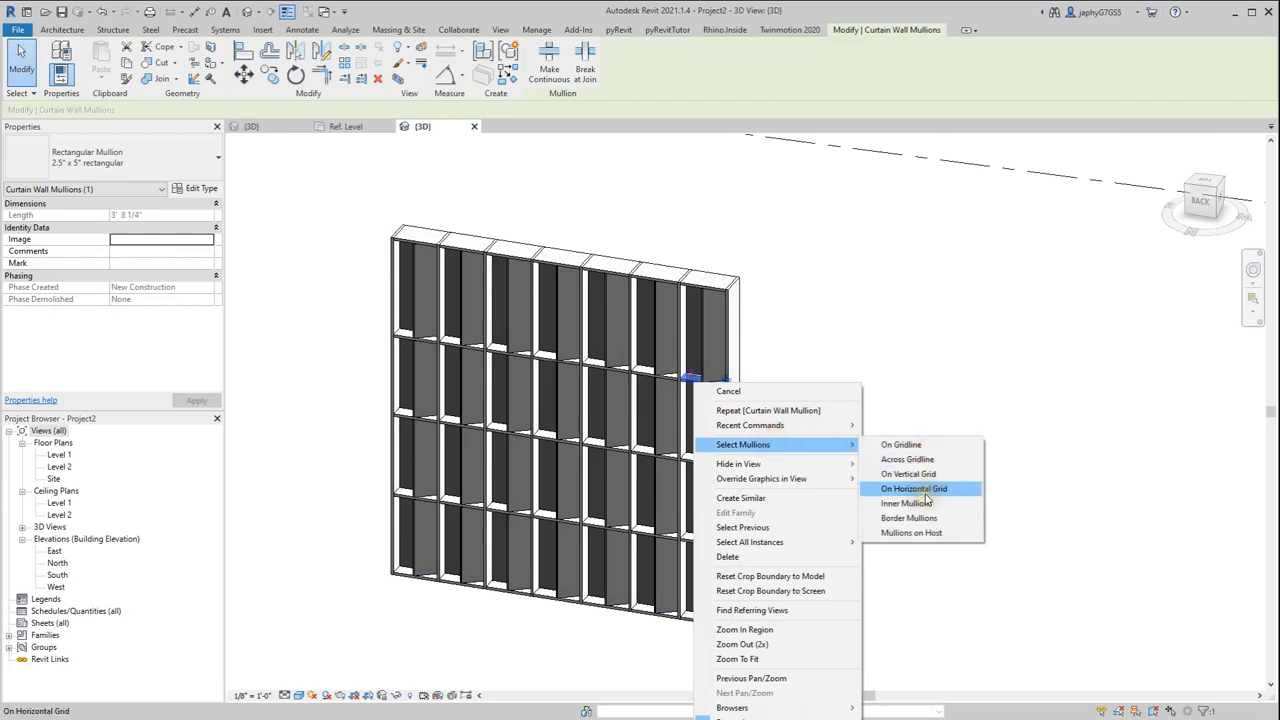
pyautogui.click(912, 488)
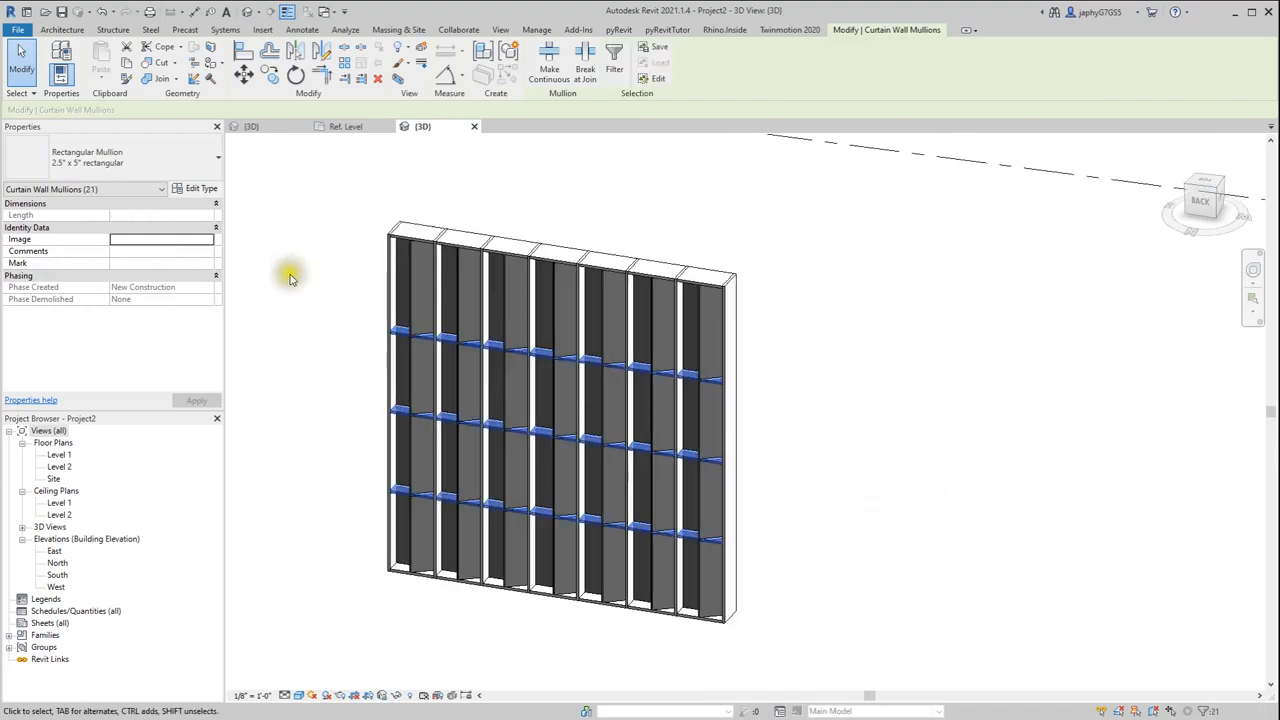
# Step: Duplicate the mullion type as THICK with 3" width on sides 1 and 2
pyautogui.click(201, 188)
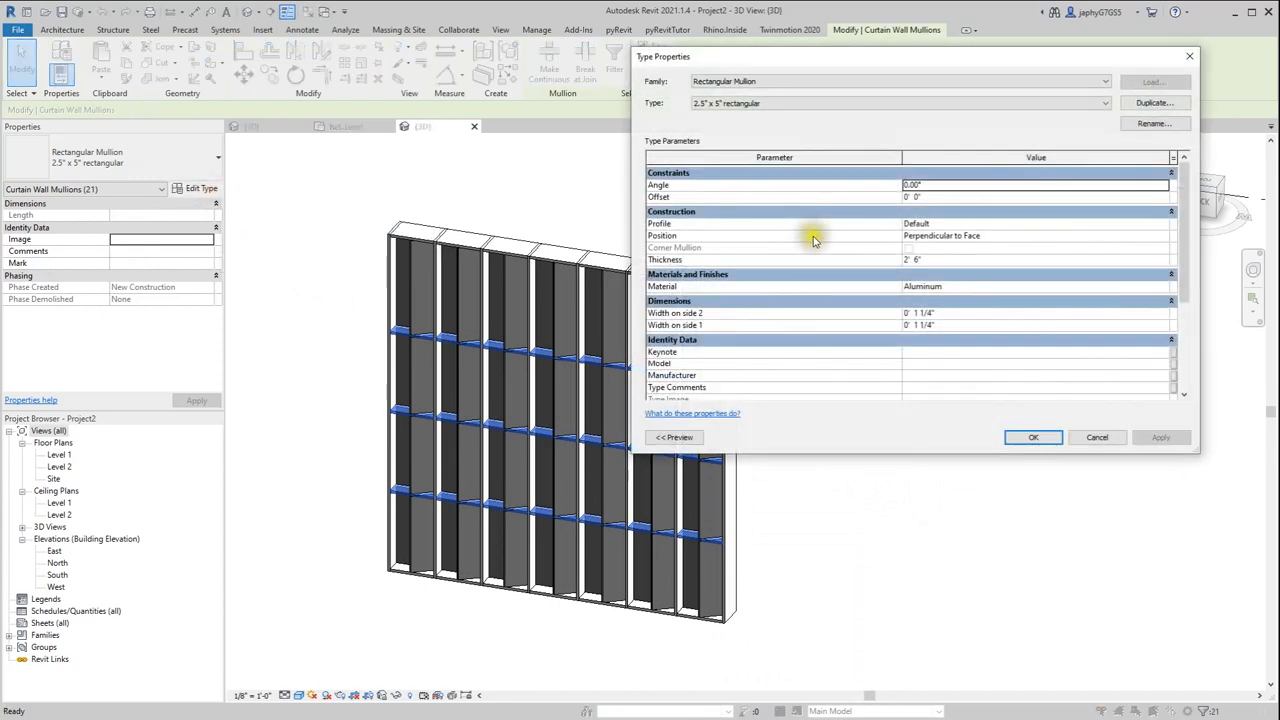
pyautogui.click(1154, 102)
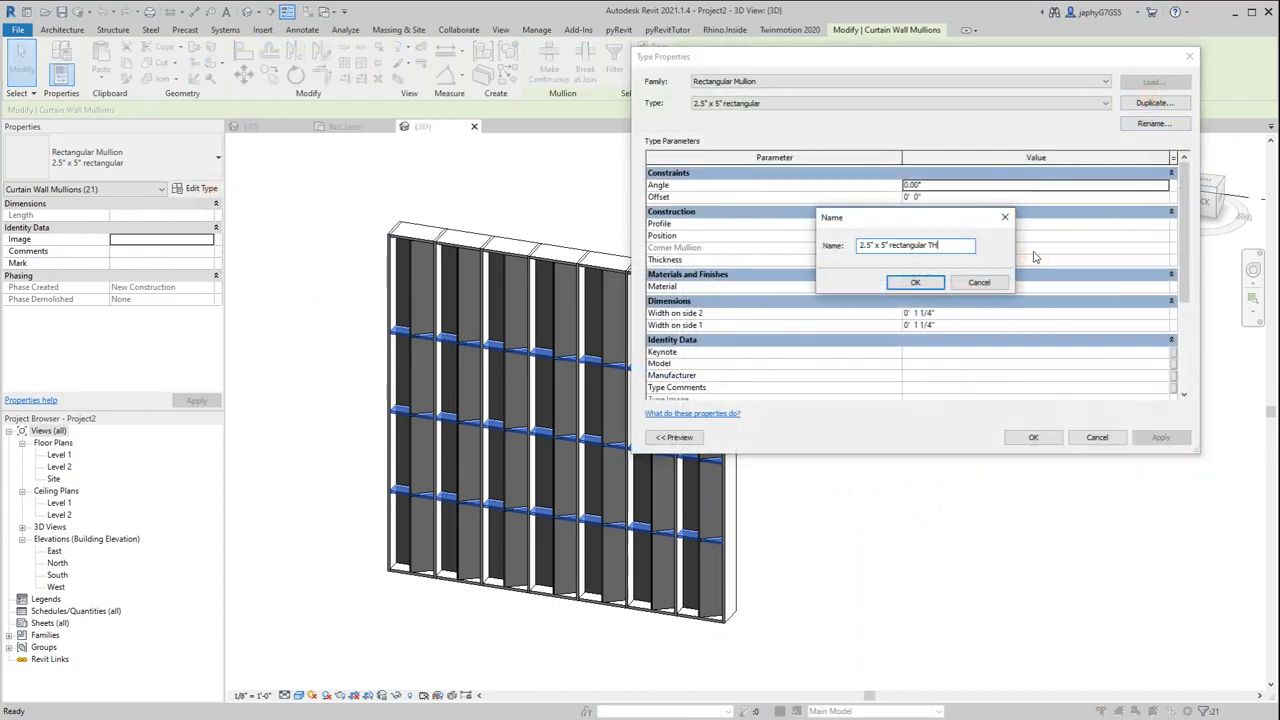
pyautogui.click(914, 282)
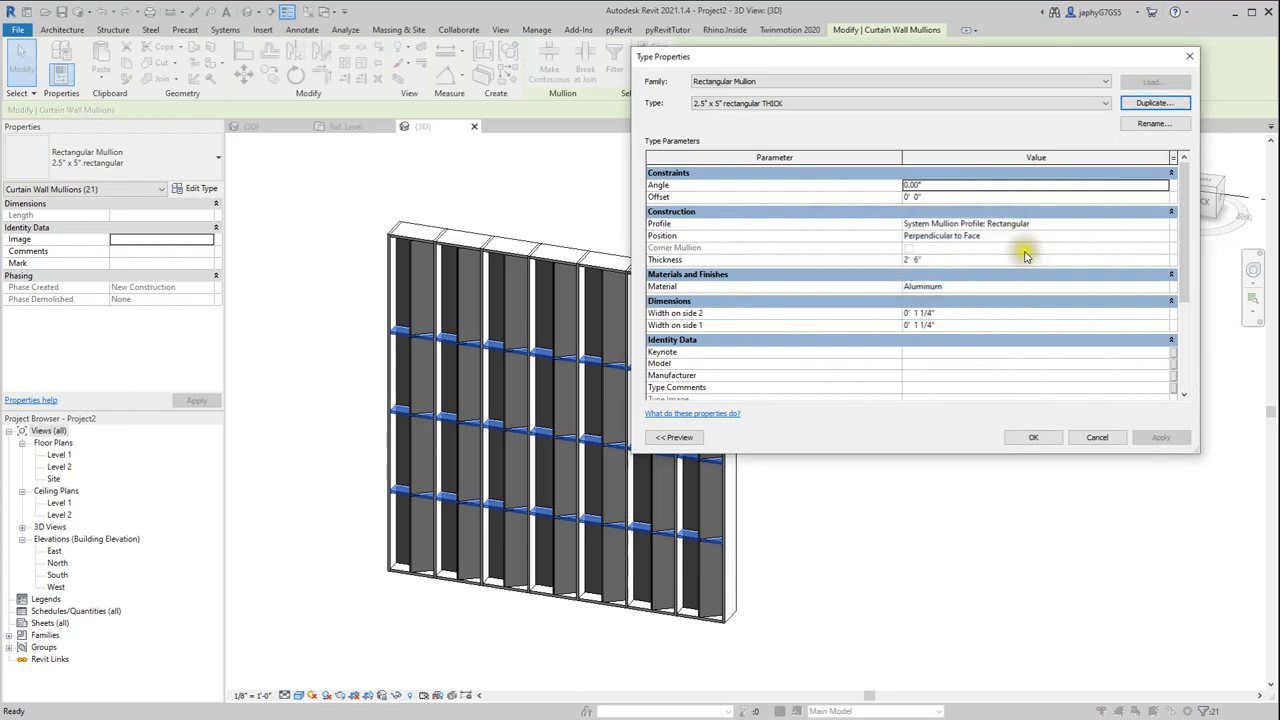
pyautogui.click(935, 313)
pyautogui.write('3')
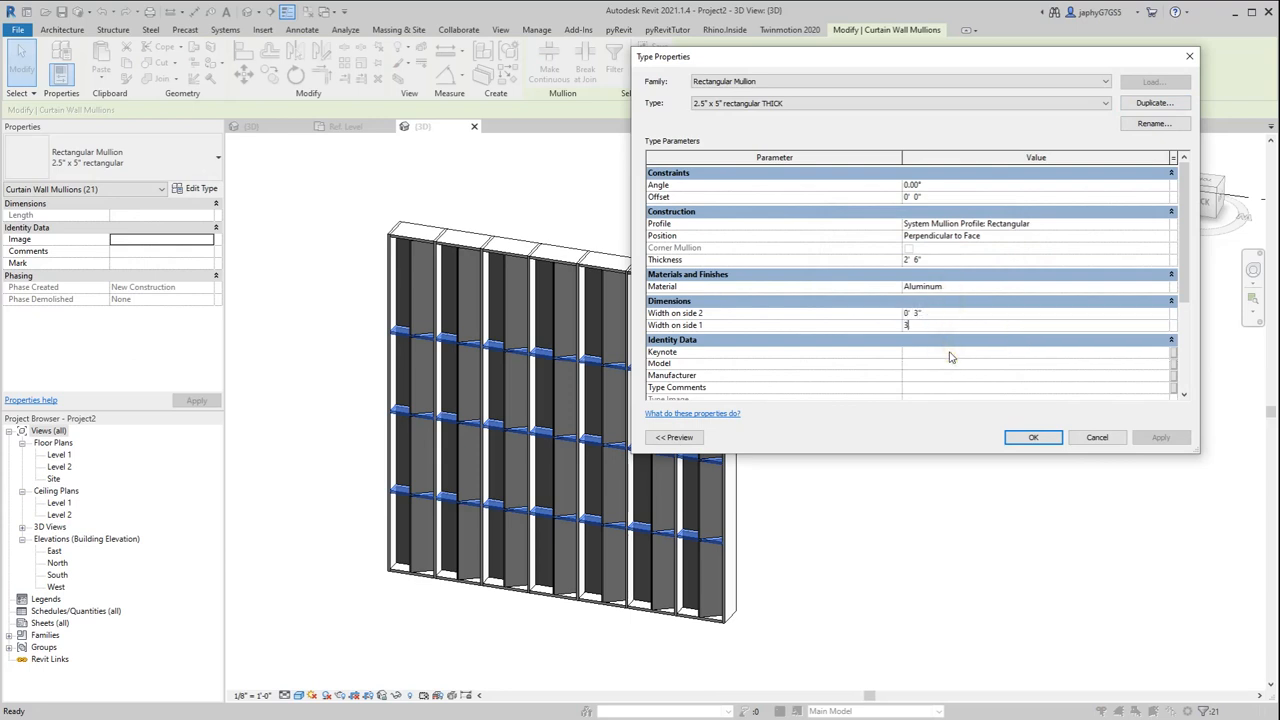
pyautogui.click(1033, 437)
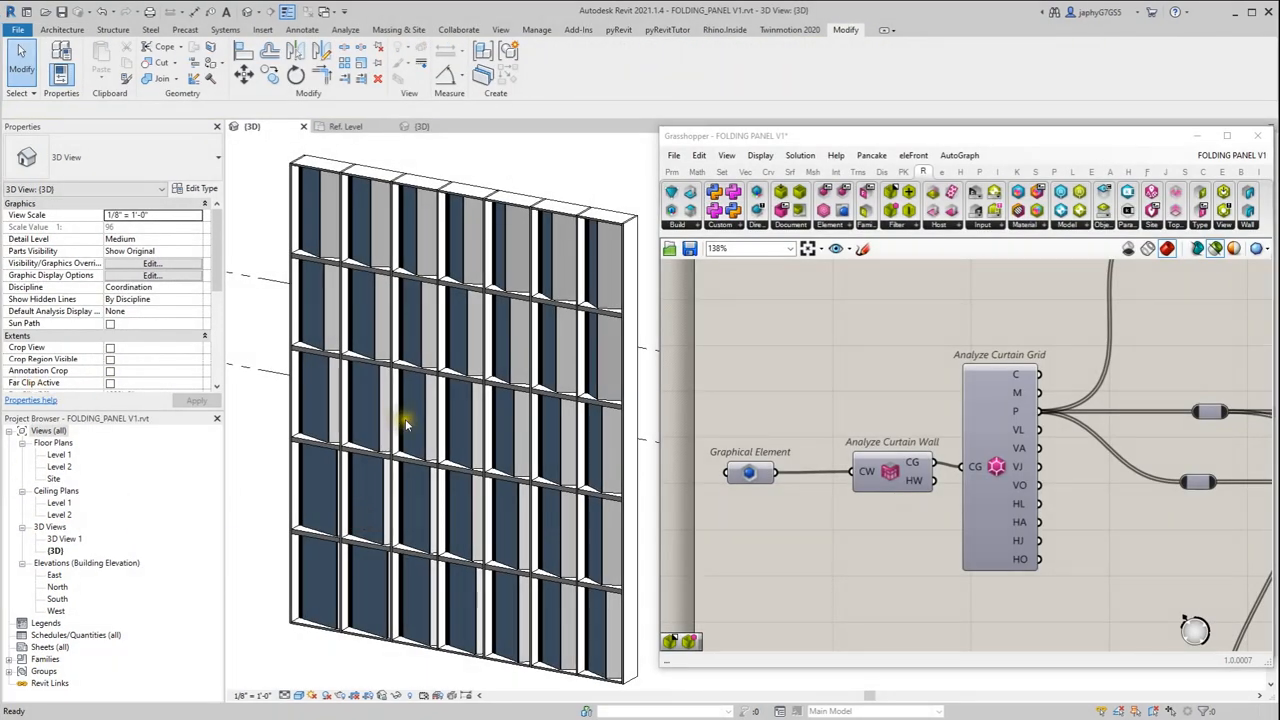
pyautogui.moveTo(788, 417)
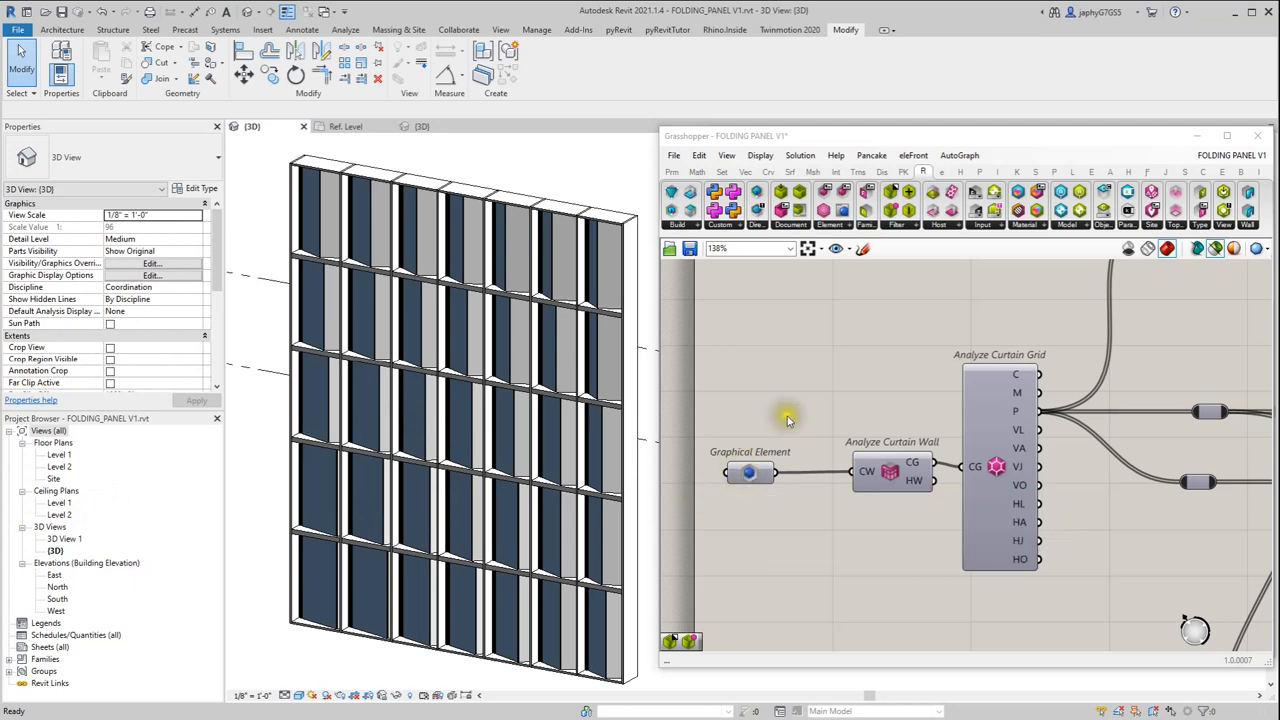
pyautogui.scroll(-3)
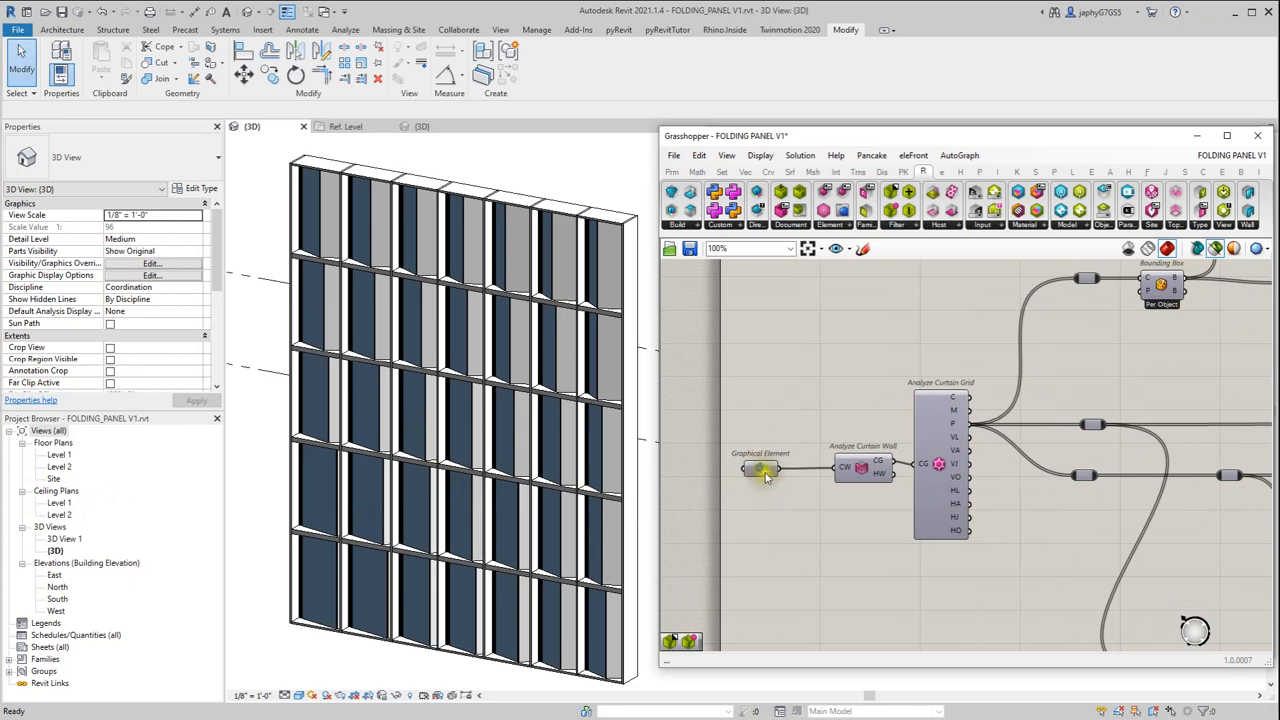
pyautogui.moveTo(760, 468)
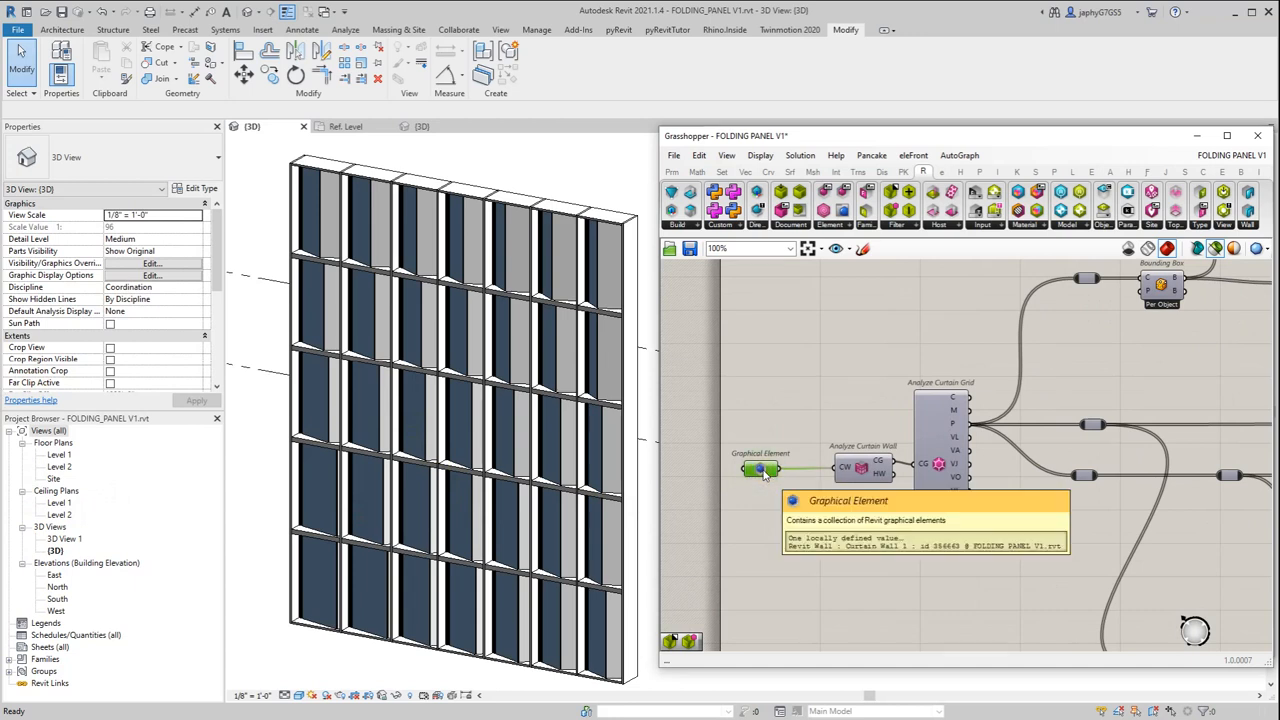
pyautogui.rightClick(760, 468)
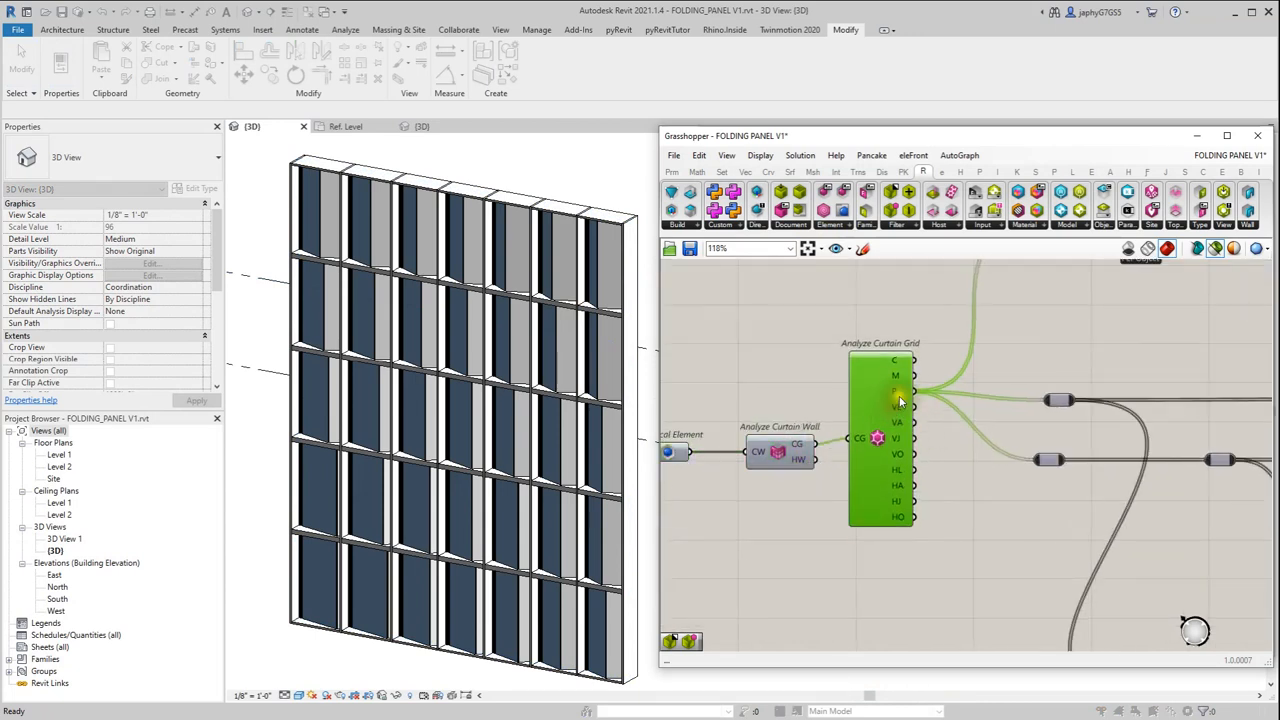
pyautogui.scroll(-3)
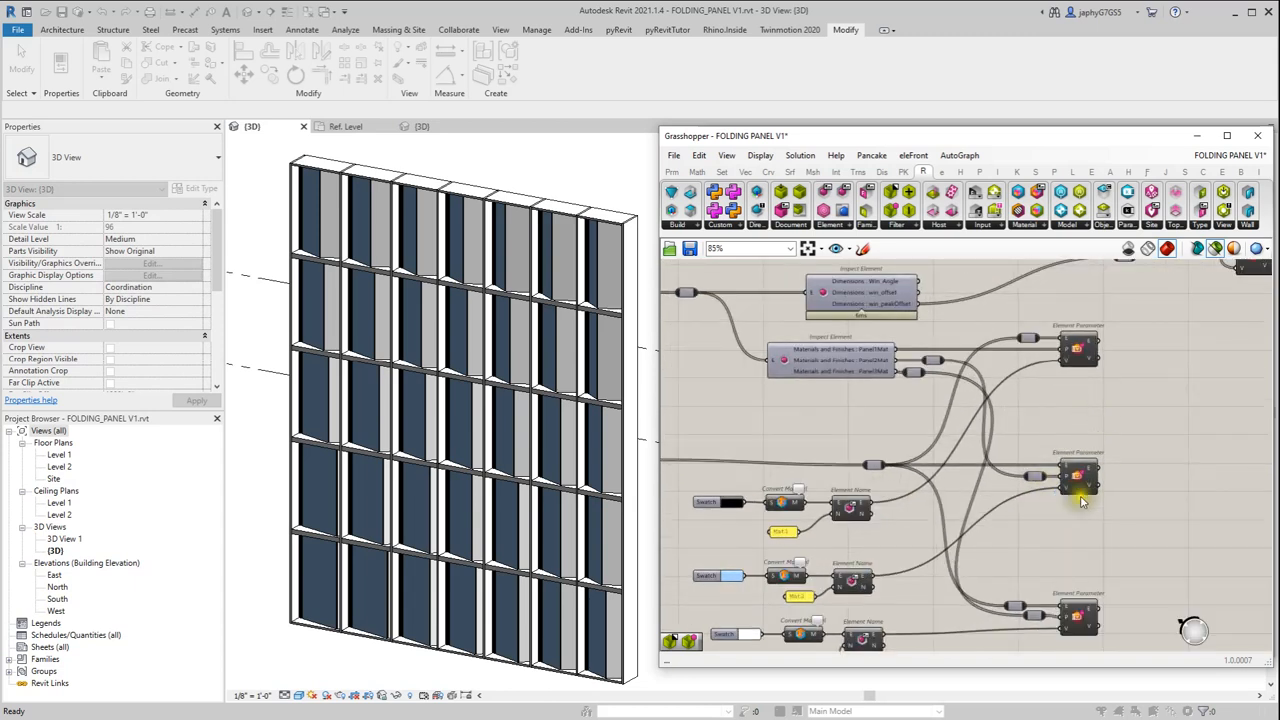
# Step: Review the Inspect Element components in the Grasshopper definition
pyautogui.click(1078, 485)
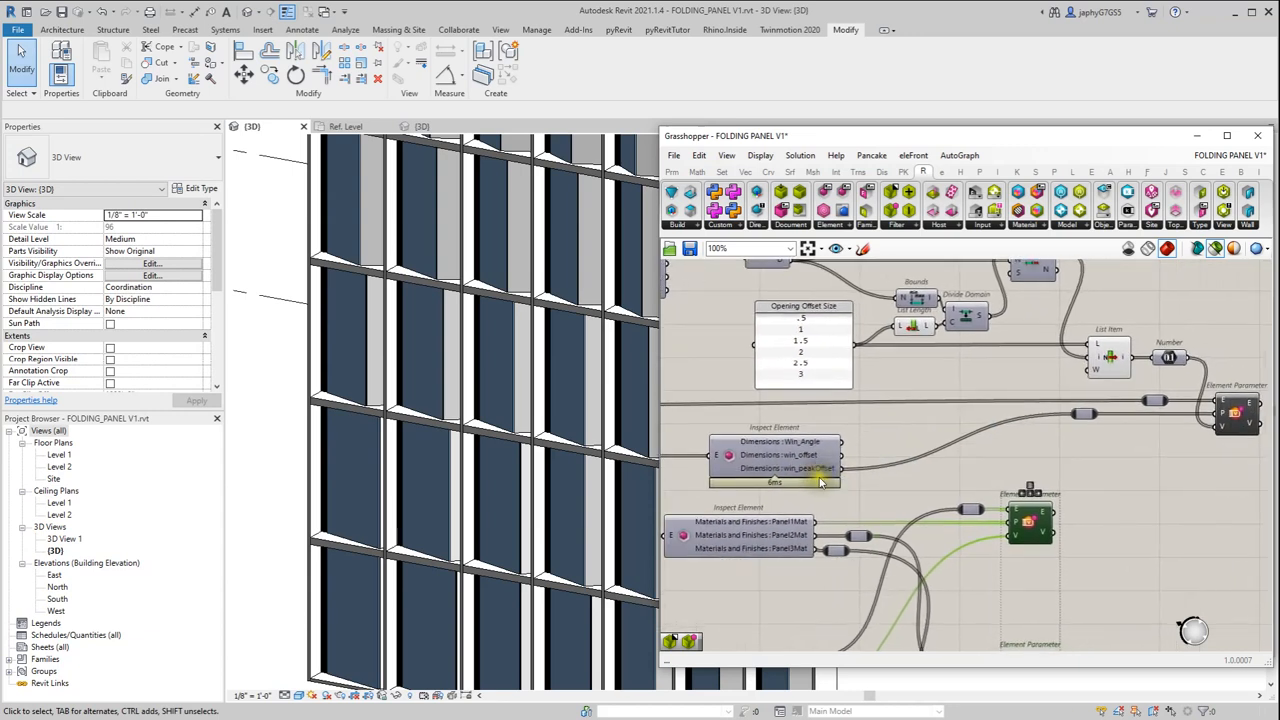
pyautogui.moveTo(515, 415)
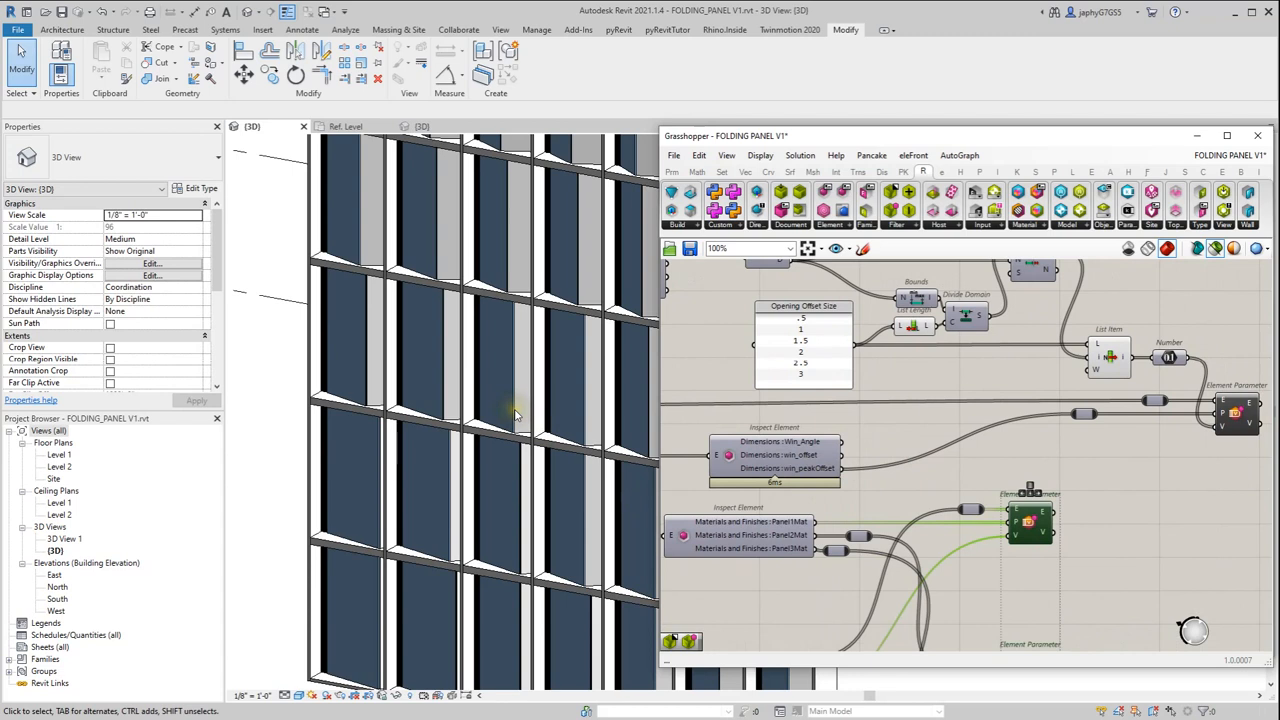
pyautogui.scroll(-3)
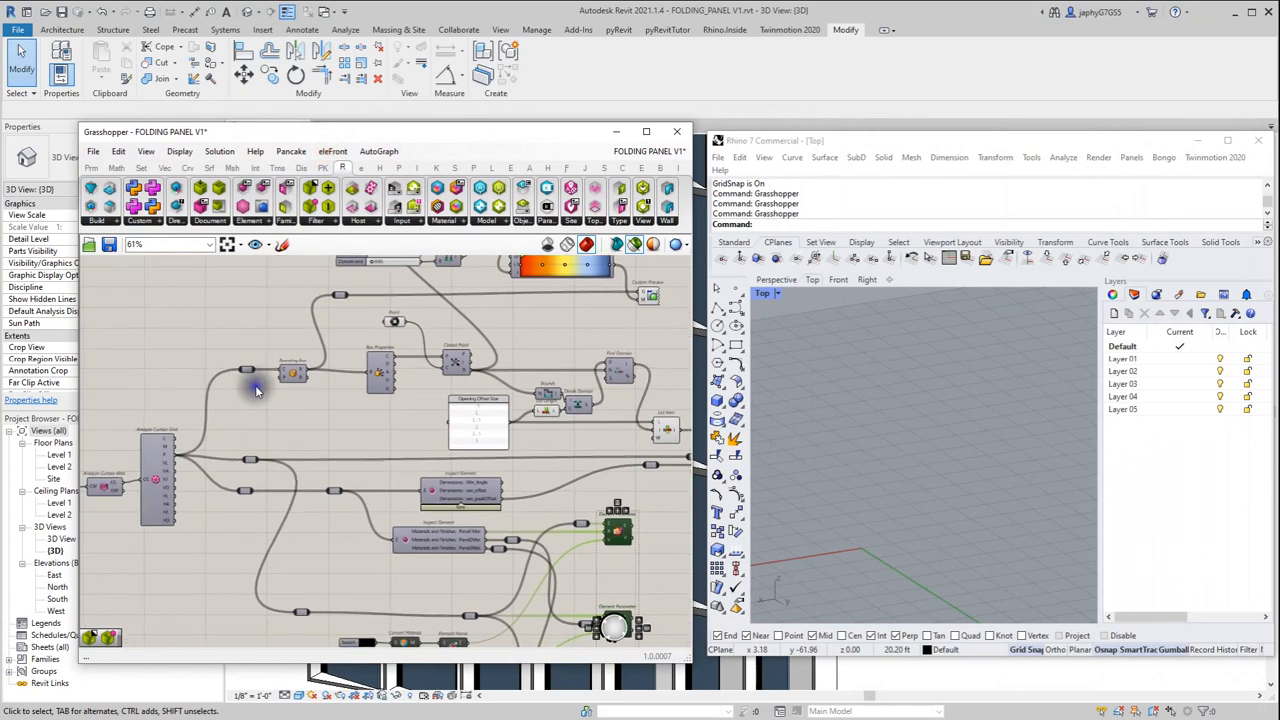
pyautogui.click(293, 373)
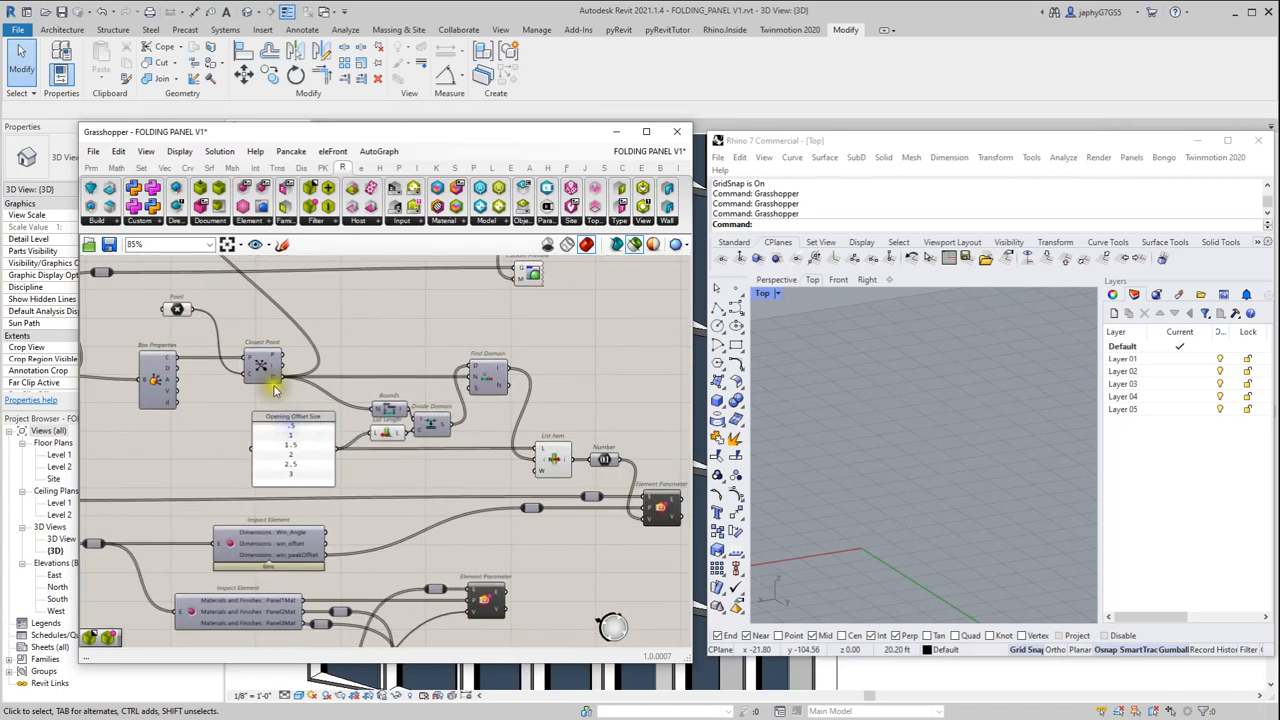
pyautogui.click(262, 367)
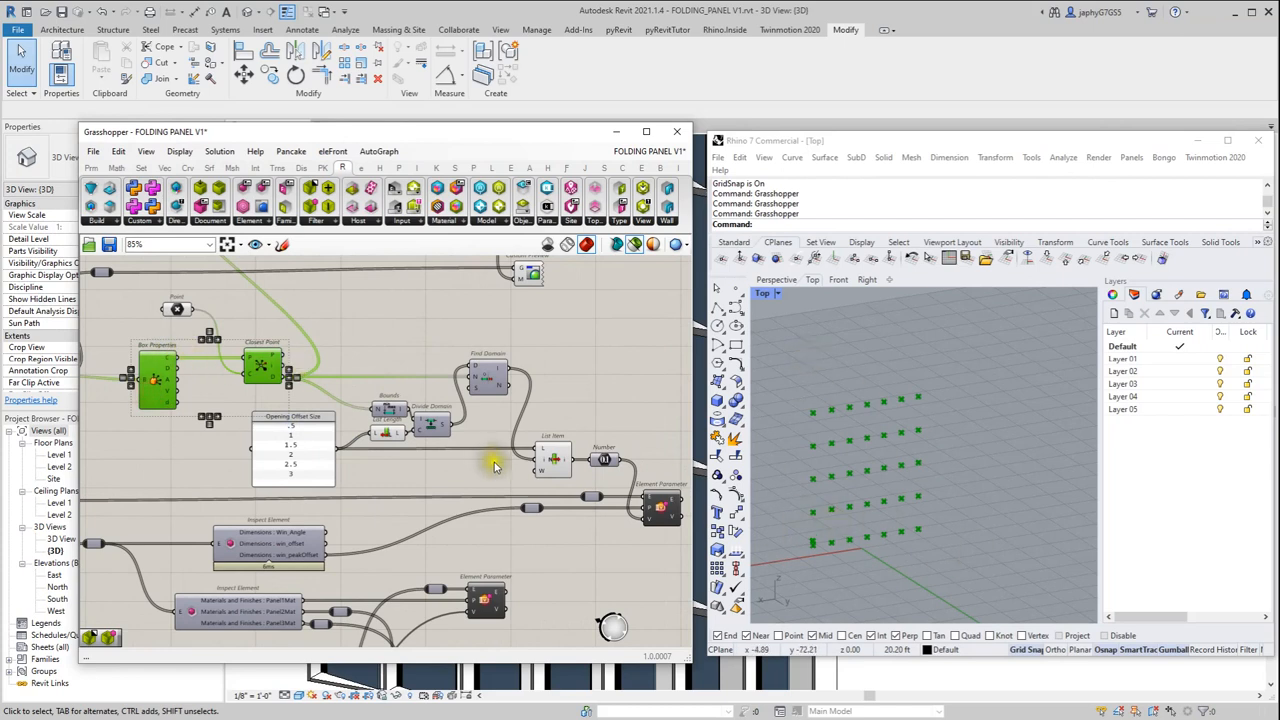
pyautogui.moveTo(415, 360)
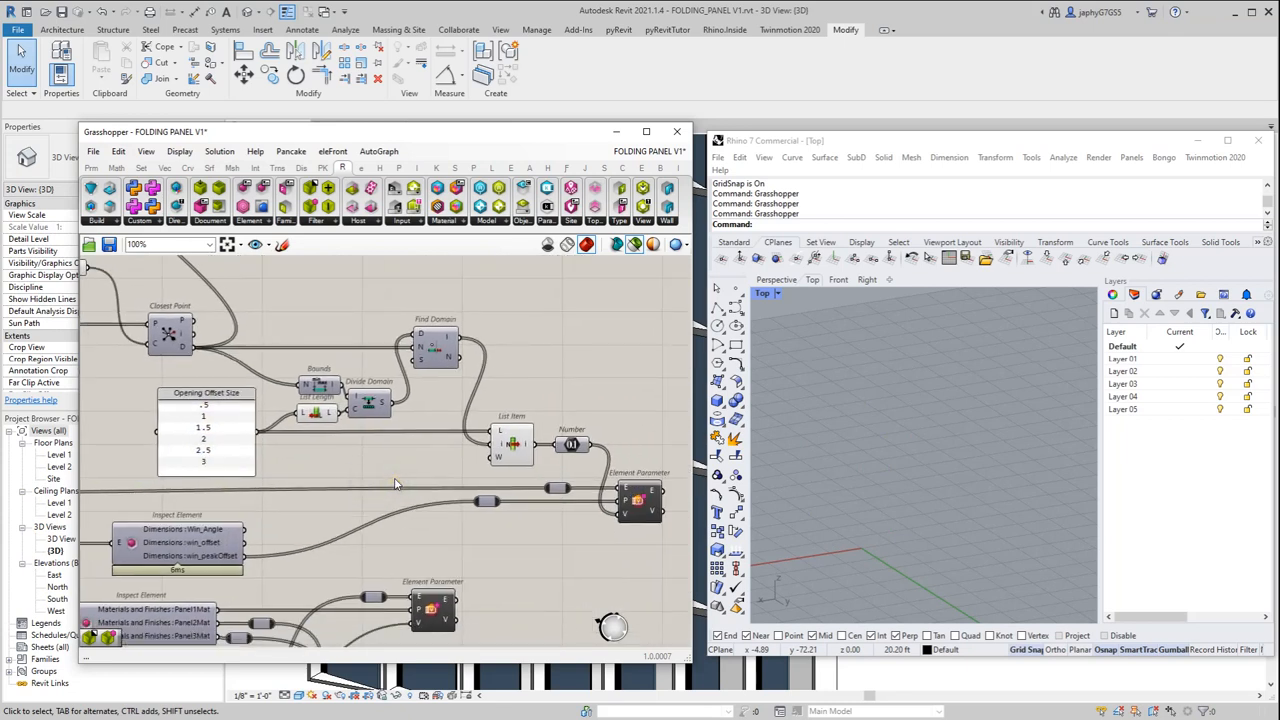
pyautogui.scroll(-3)
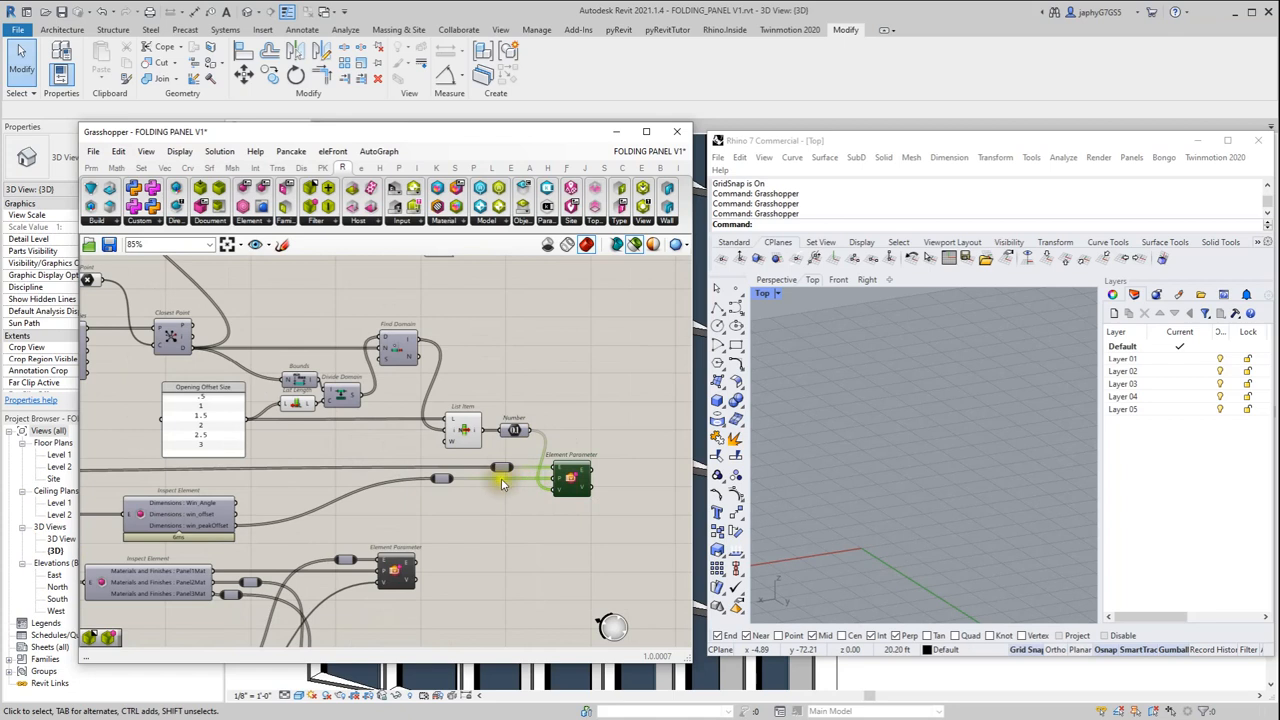
# Step: Scroll to the Gradient and Custom Preview components colouring the Rhino panels
pyautogui.scroll(-3)
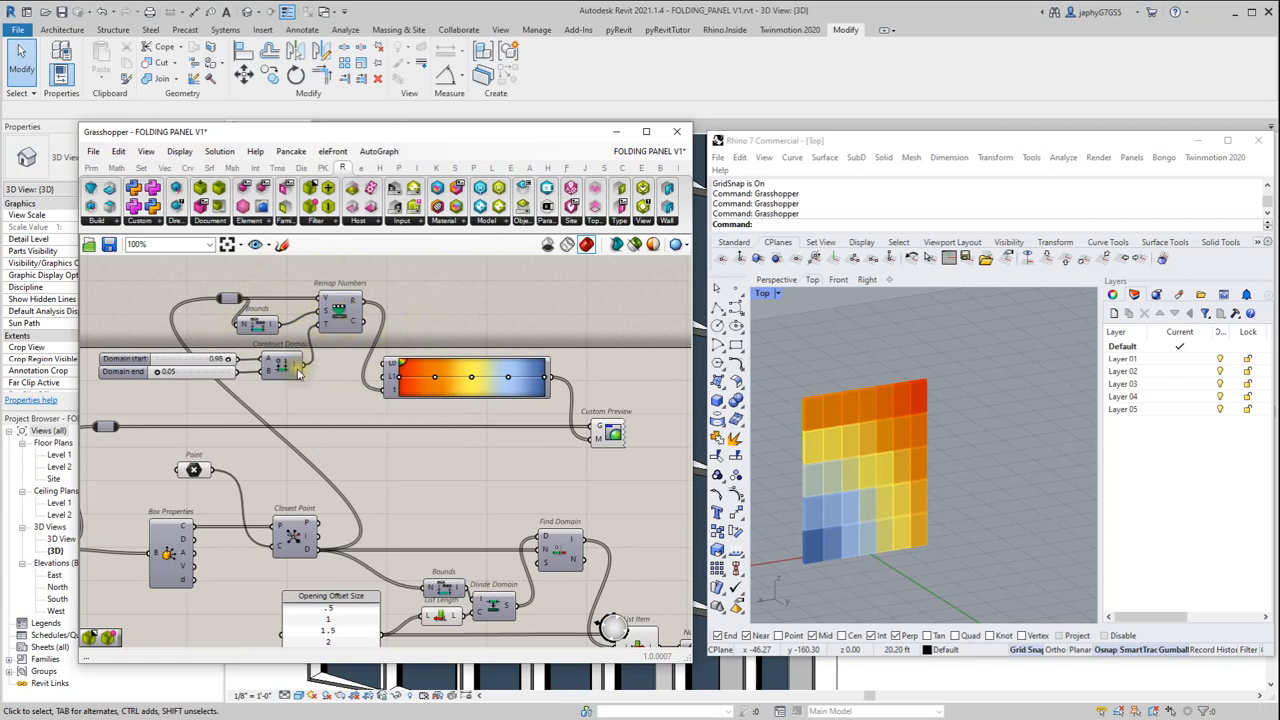
pyautogui.moveTo(475, 378)
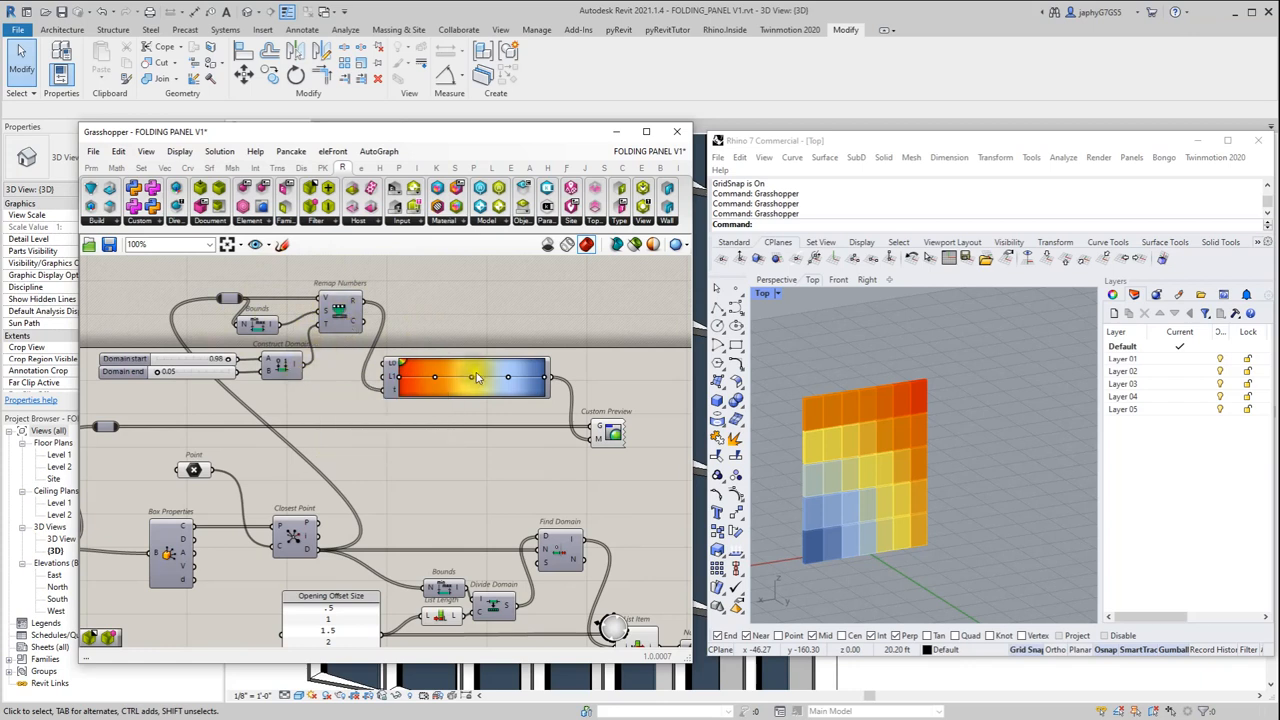
pyautogui.moveTo(555, 455)
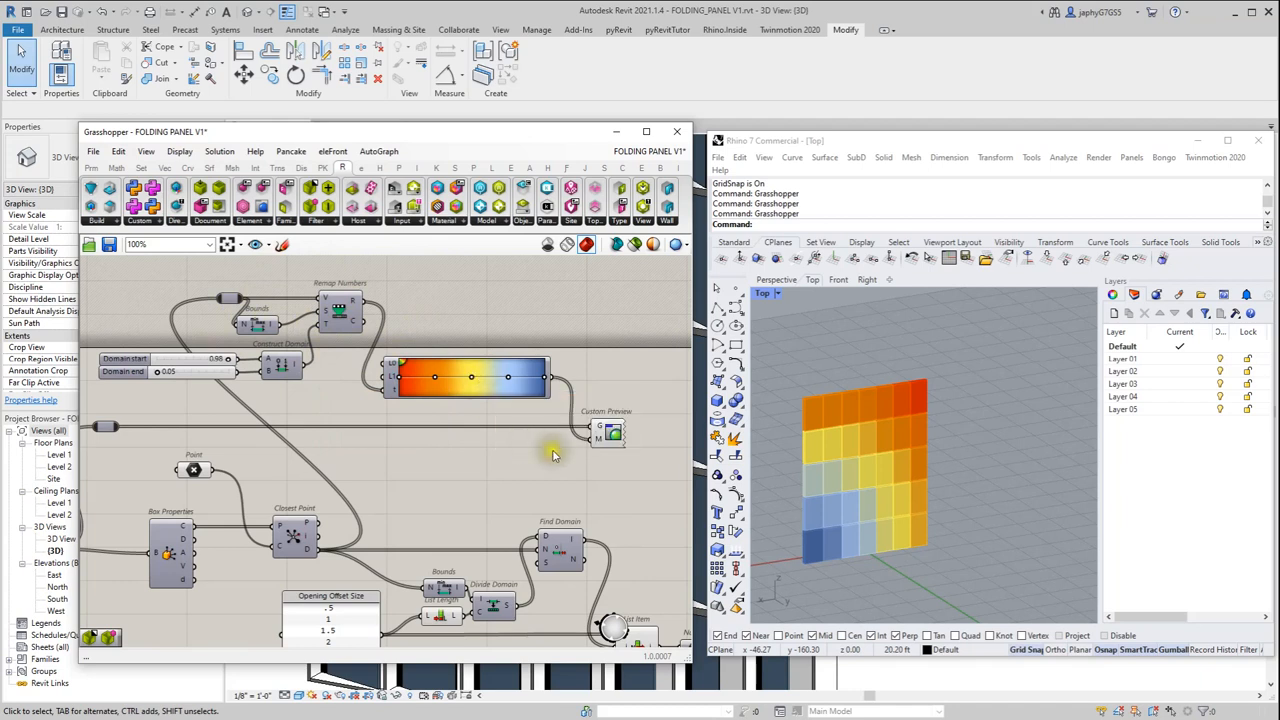
# Step: Scroll the Rhino viewport toward the centre of the panel grid before moving the control point
pyautogui.scroll(-3)
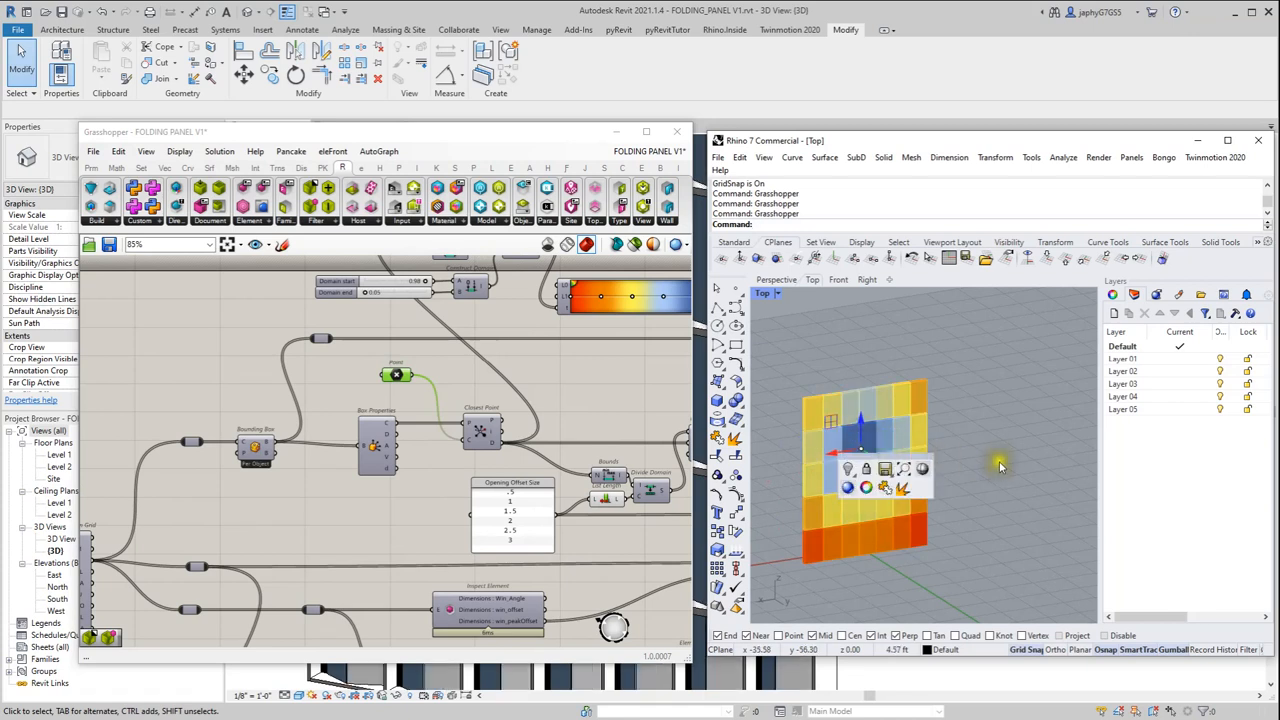
pyautogui.moveTo(855, 443)
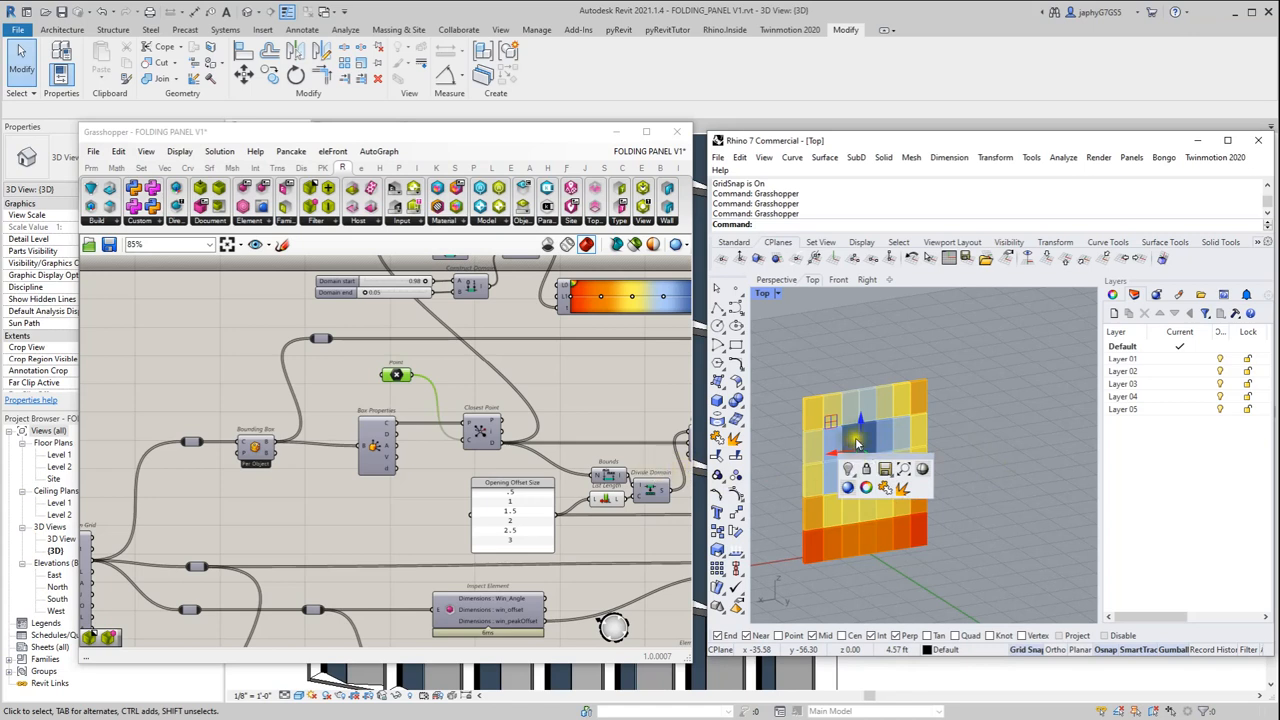